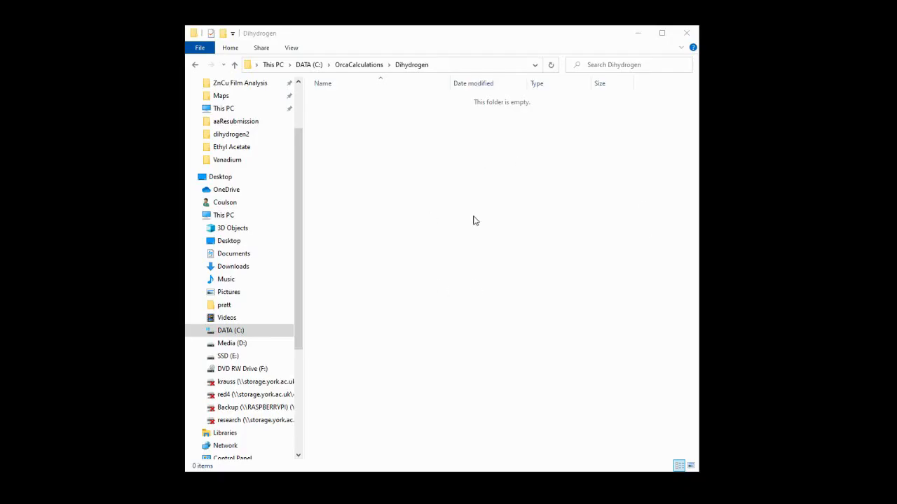
pyautogui.moveTo(473, 110)
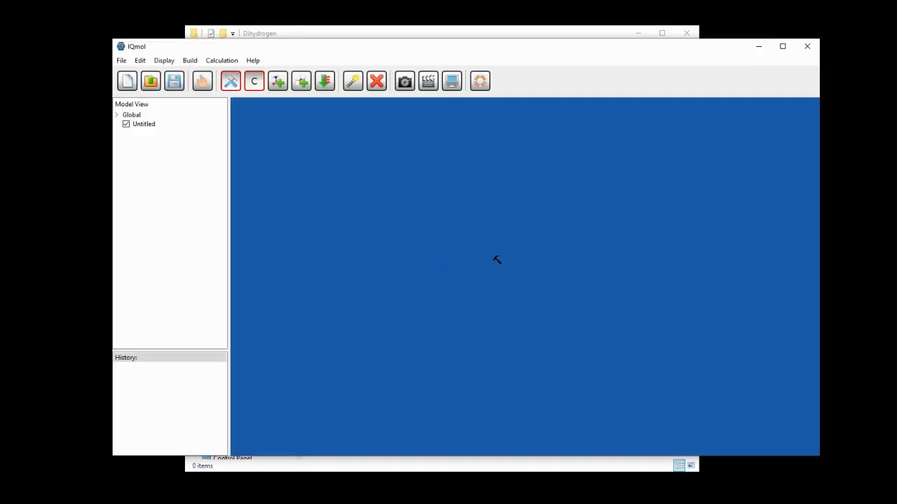
pyautogui.moveTo(467, 284)
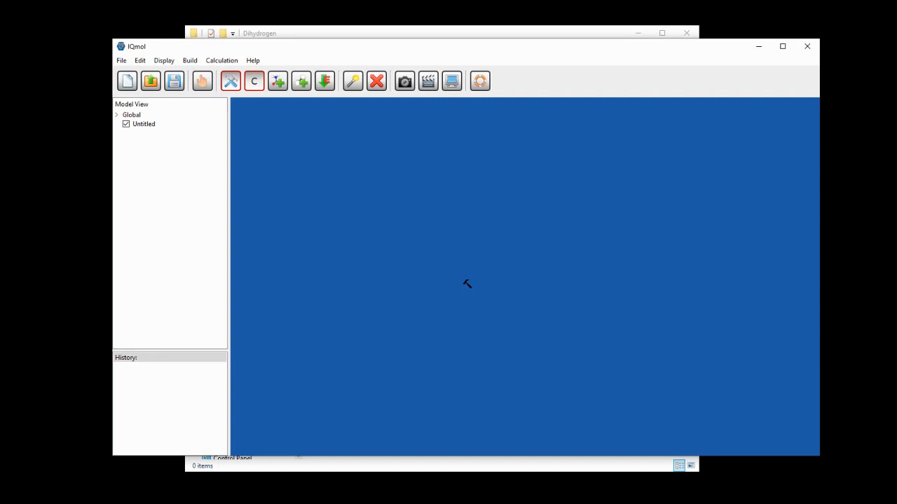
pyautogui.moveTo(466, 293)
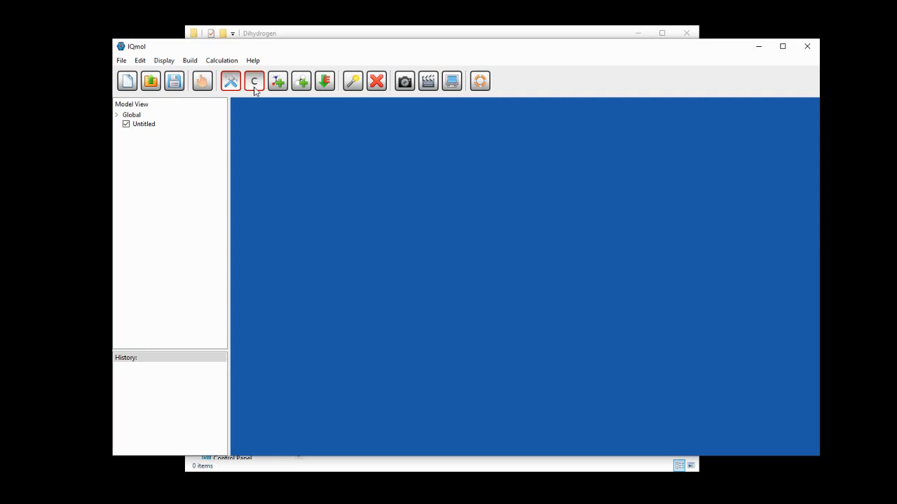
# - Select hydrogen as the element and place two bonded H atoms on the canvas
pyautogui.click(253, 81)
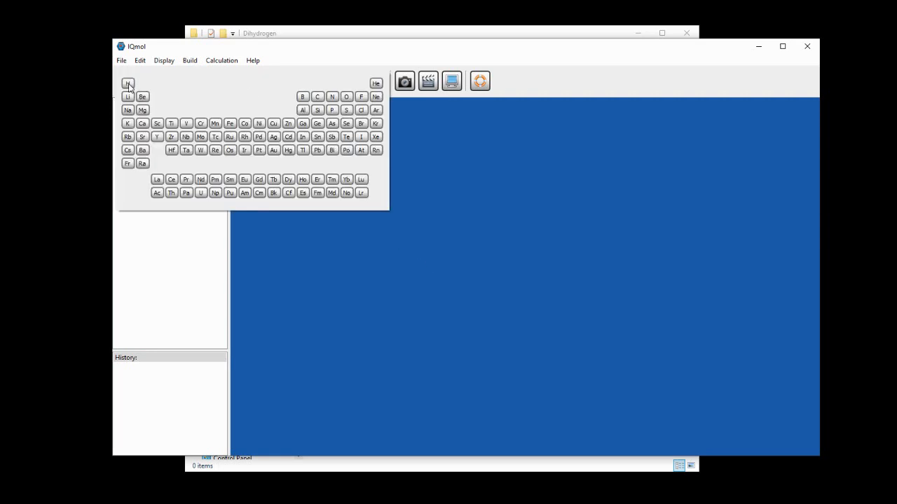
pyautogui.click(128, 83)
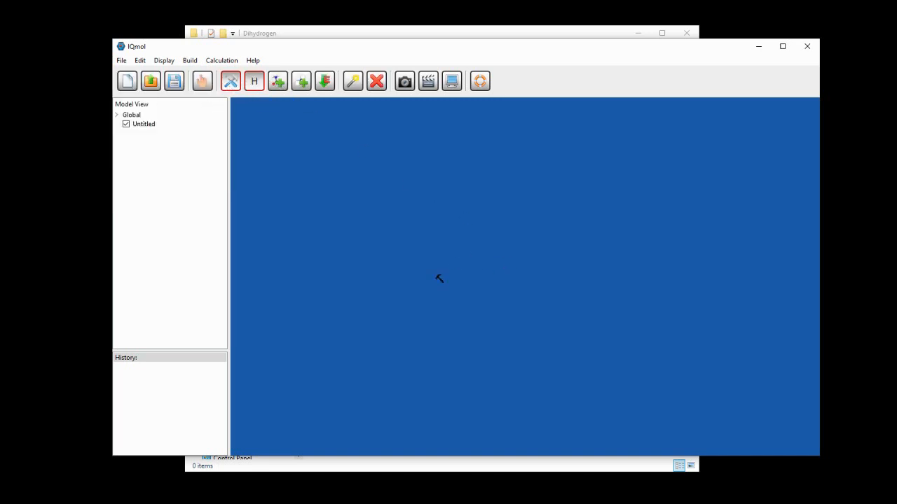
pyautogui.click(434, 272)
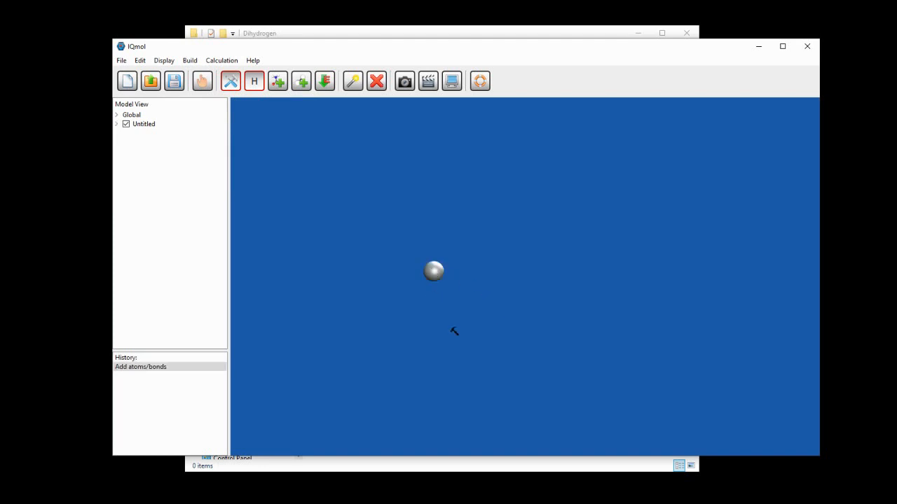
pyautogui.moveTo(470, 304)
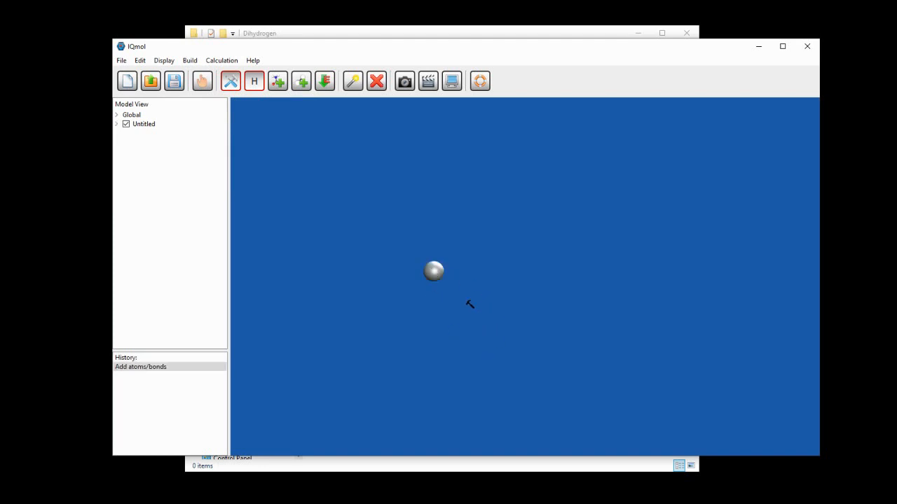
pyautogui.moveTo(434, 272)
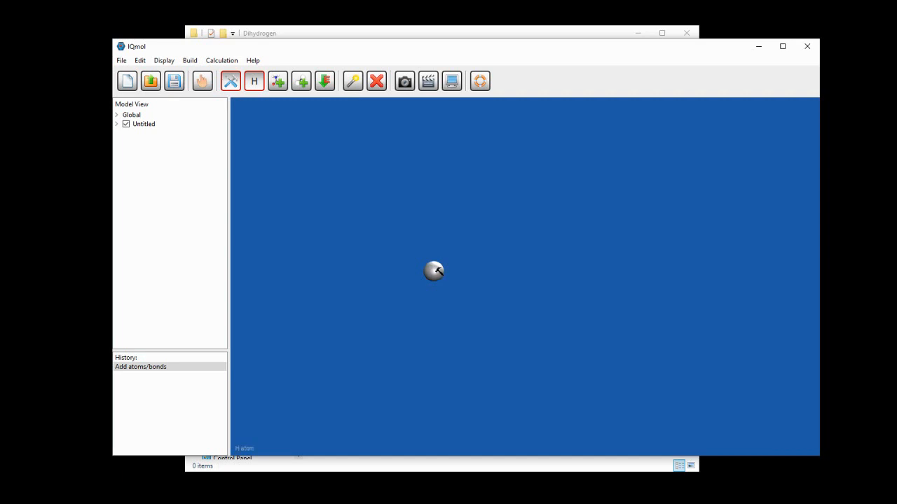
pyautogui.click(525, 291)
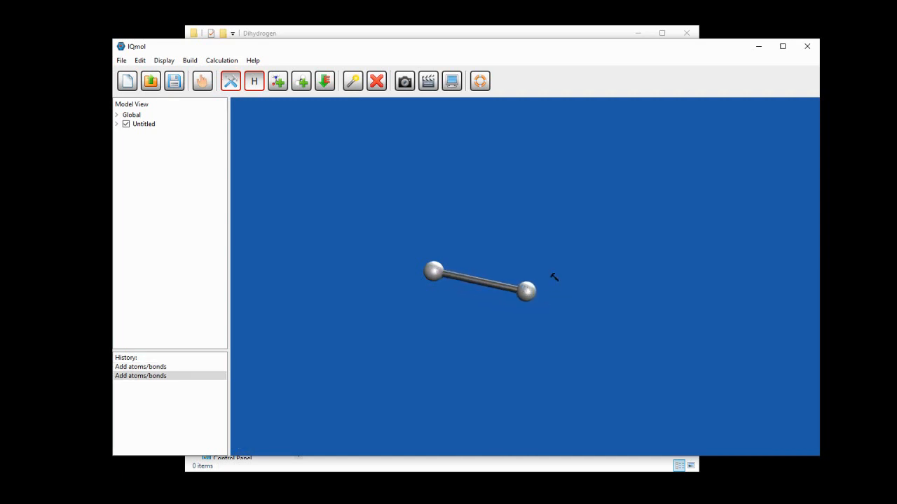
pyautogui.moveTo(434, 269)
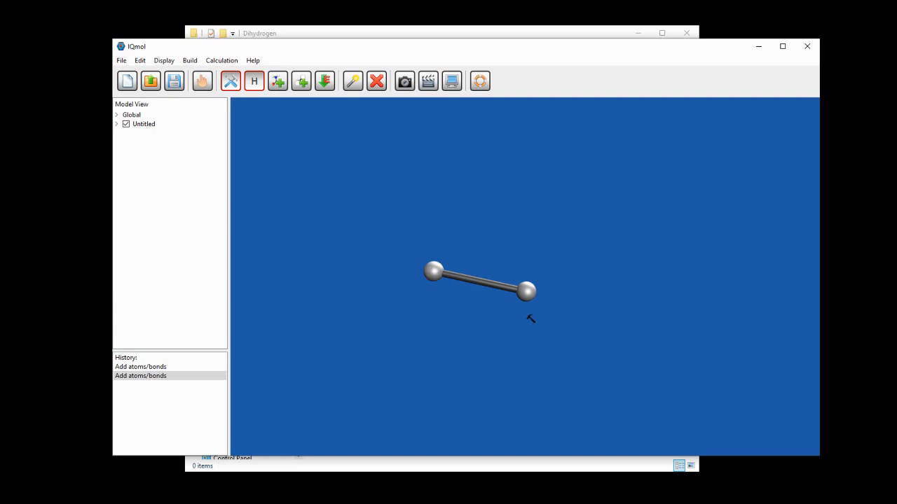
pyautogui.moveTo(324, 81)
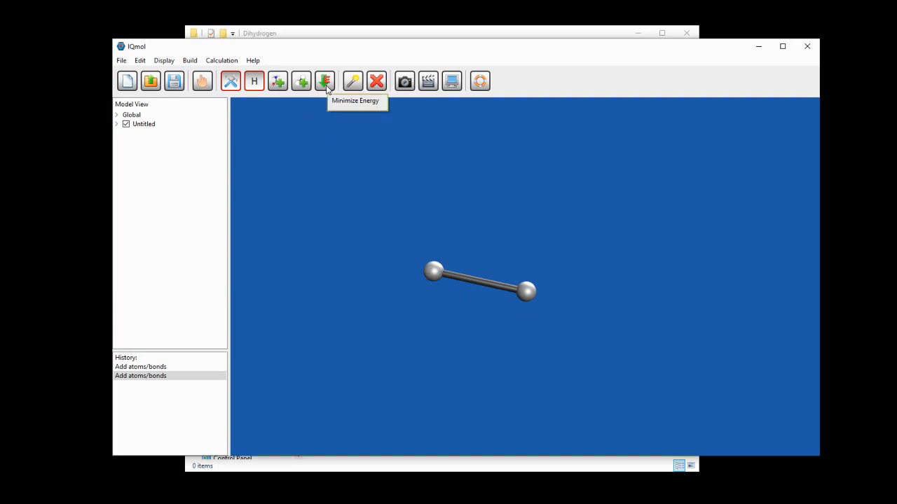
# - Minimize the H2 energy, then apply Build > Symmetrize Molecule
pyautogui.click(325, 81)
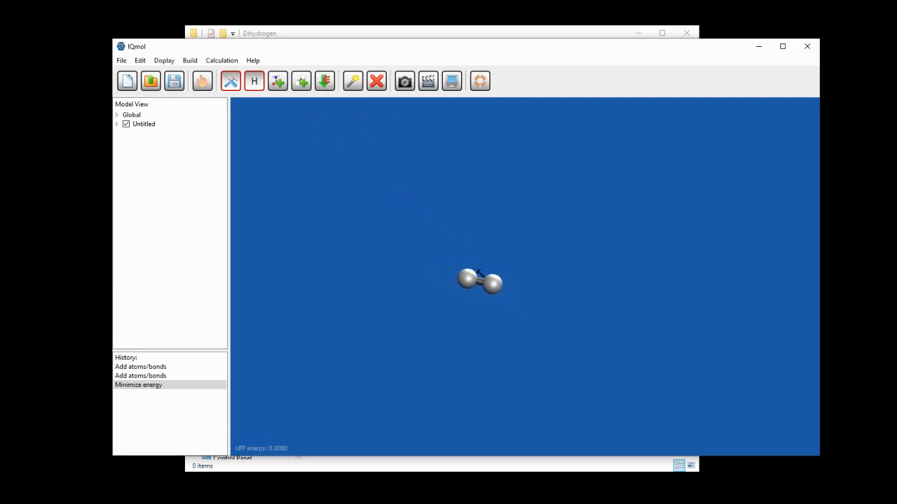
pyautogui.moveTo(569, 276)
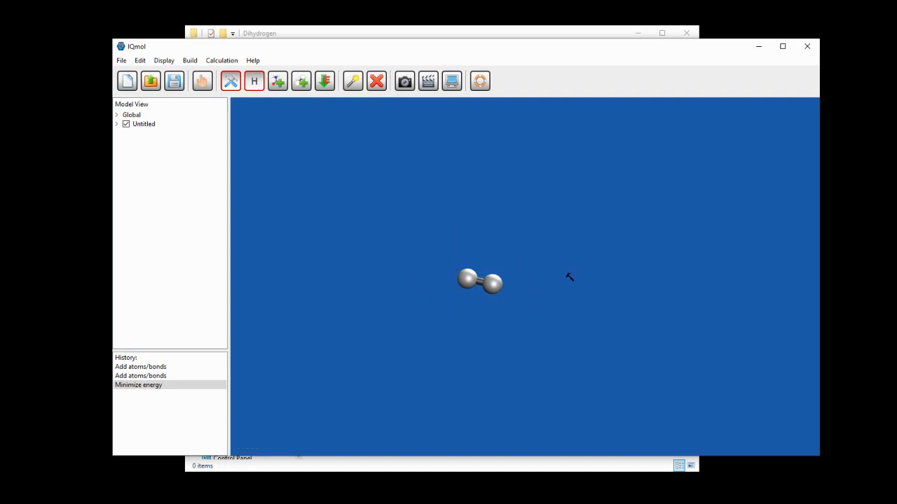
pyautogui.click(189, 60)
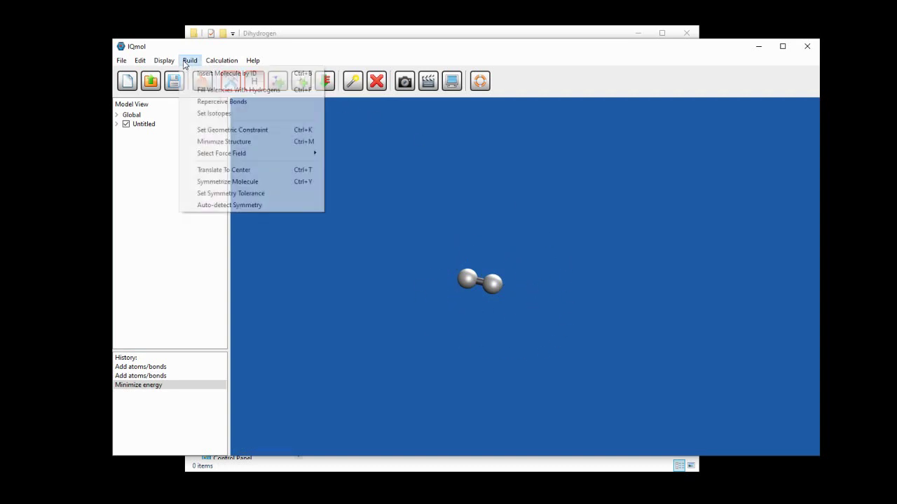
pyautogui.moveTo(228, 182)
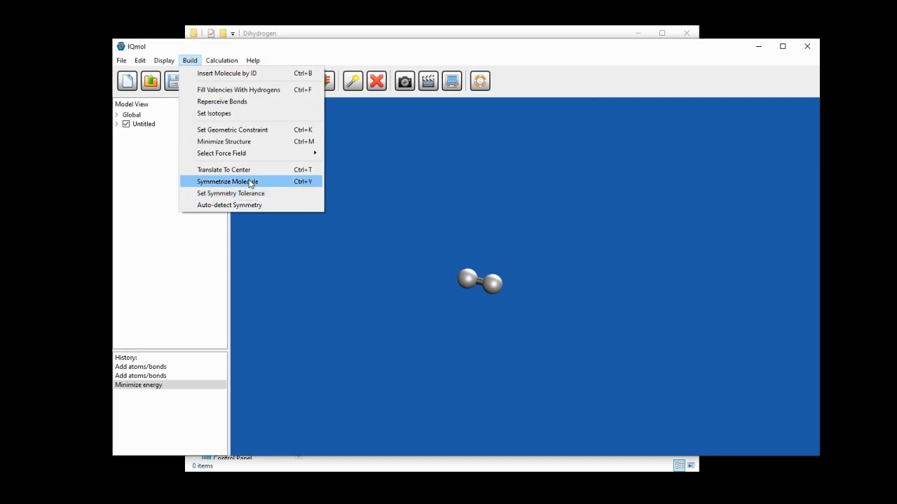
pyautogui.click(227, 181)
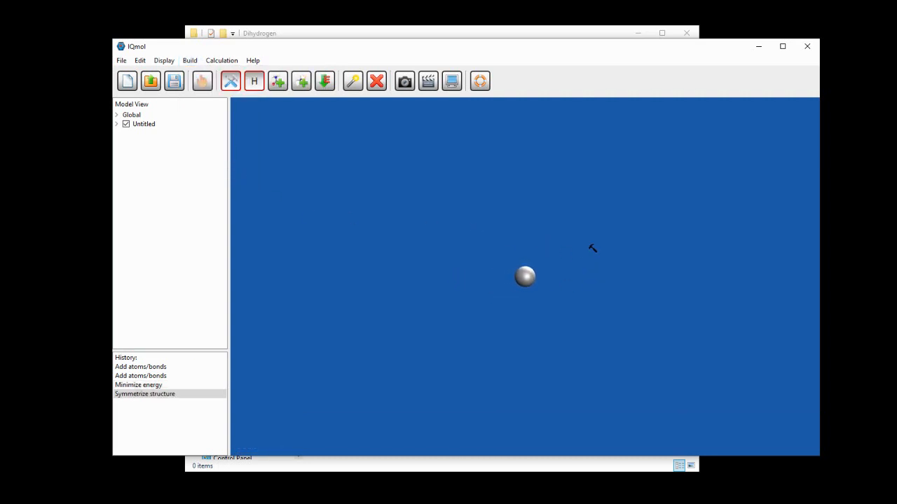
pyautogui.moveTo(520, 361)
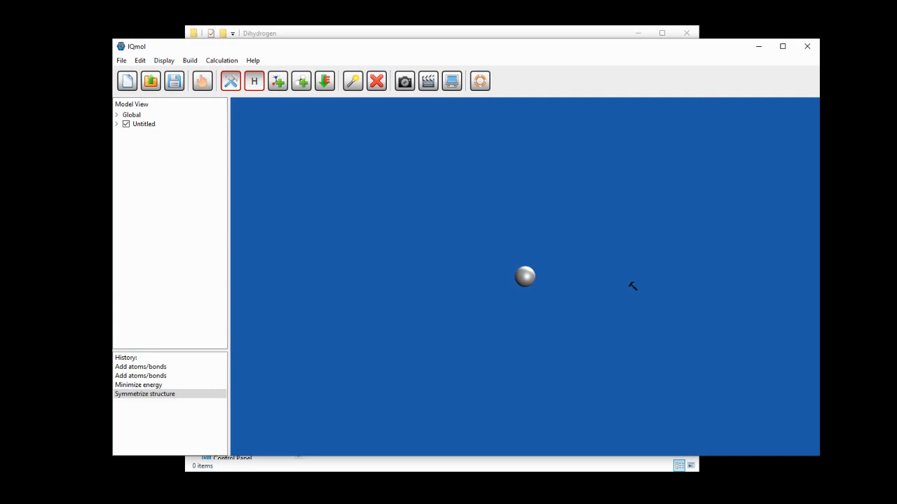
pyautogui.moveTo(123, 60)
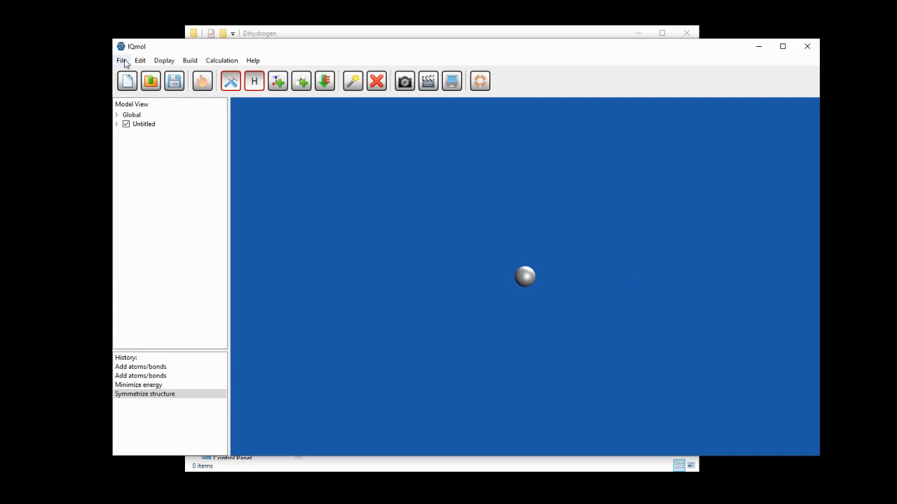
# - Save the H2 structure via Save As under the name Dihydrogen (.xyz)
pyautogui.click(121, 60)
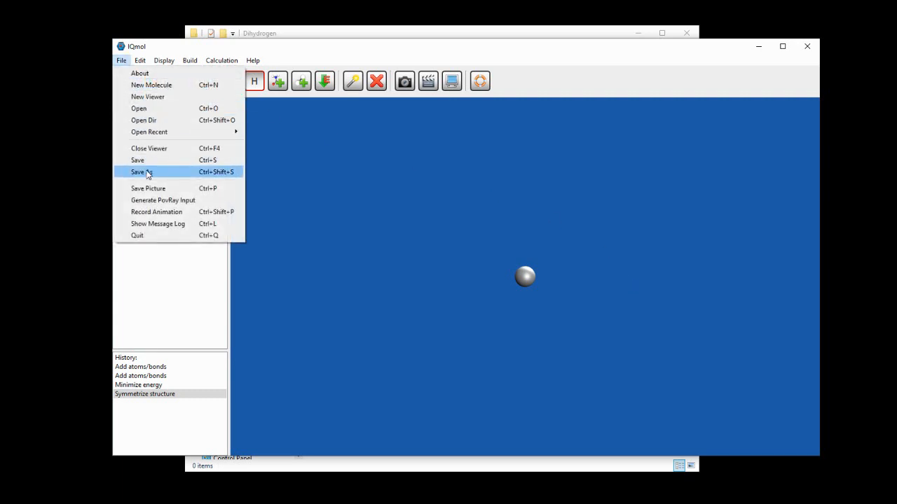
pyautogui.click(141, 172)
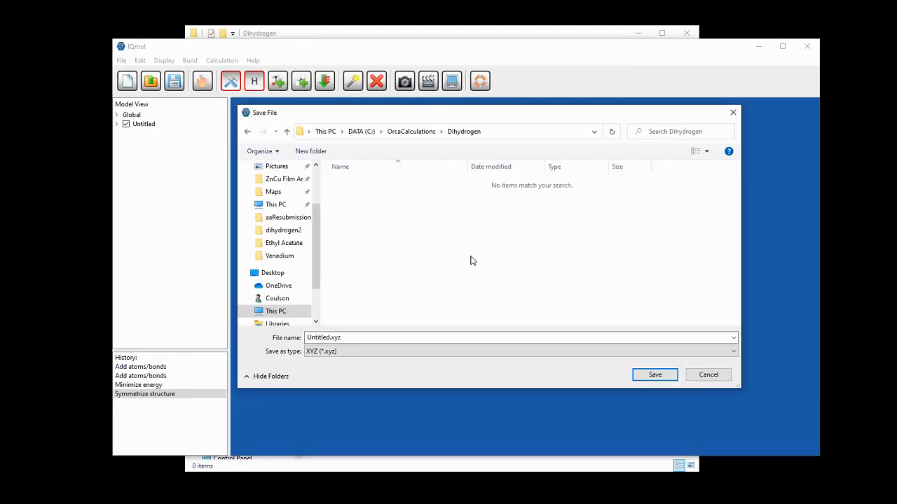
pyautogui.moveTo(428, 282)
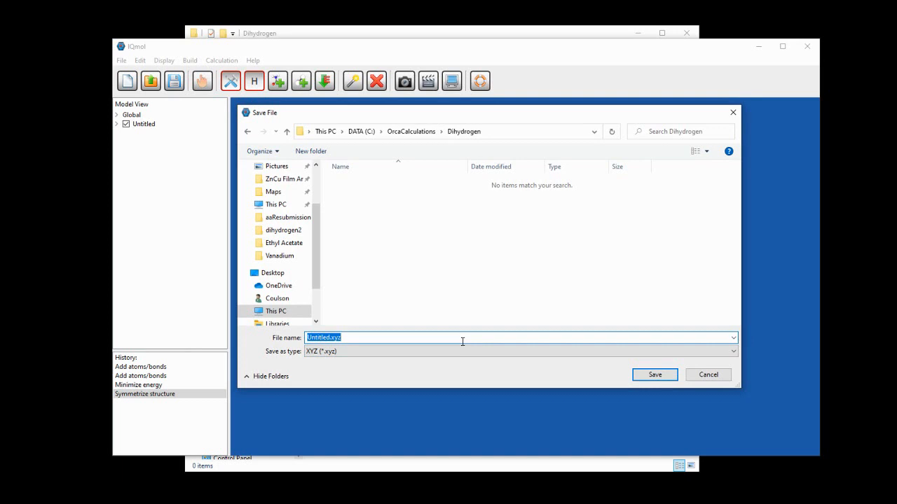
pyautogui.write('Dihydrogen')
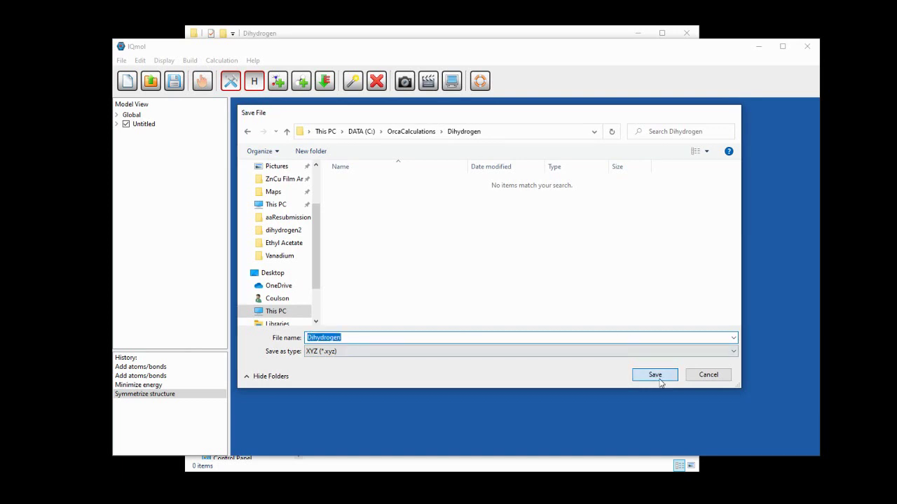
pyautogui.click(654, 375)
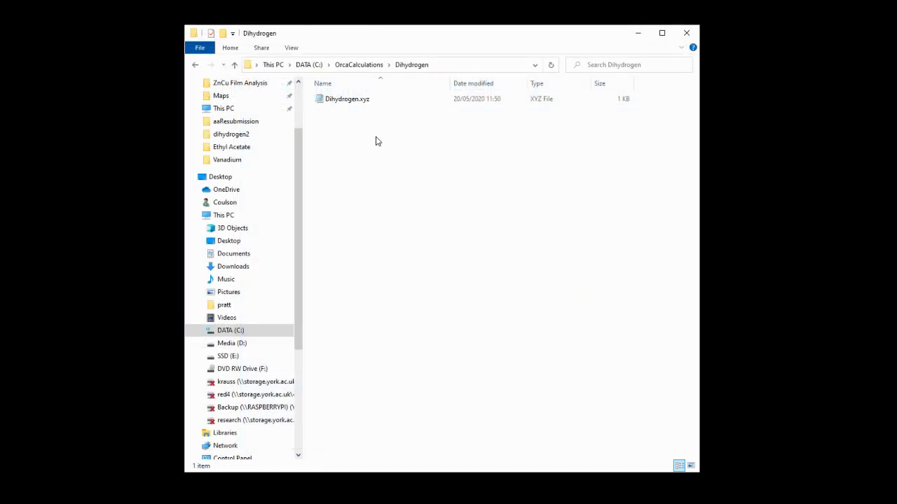
pyautogui.moveTo(396, 181)
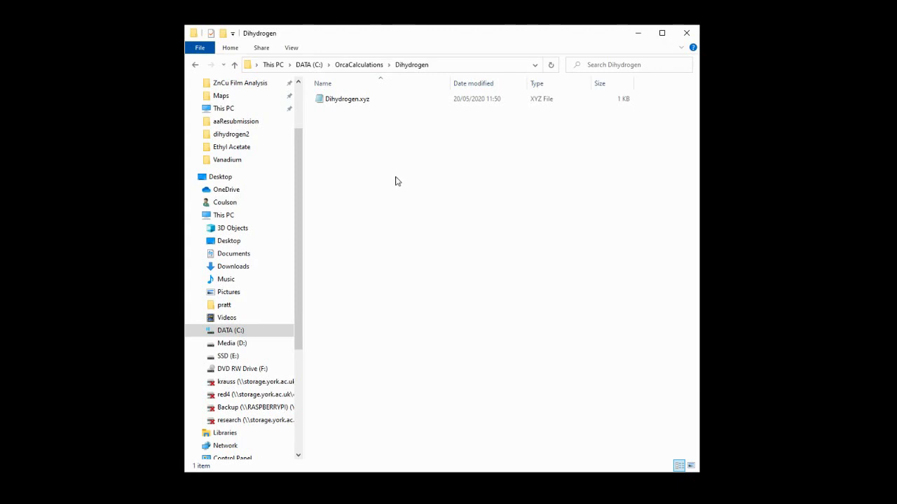
pyautogui.moveTo(194, 447)
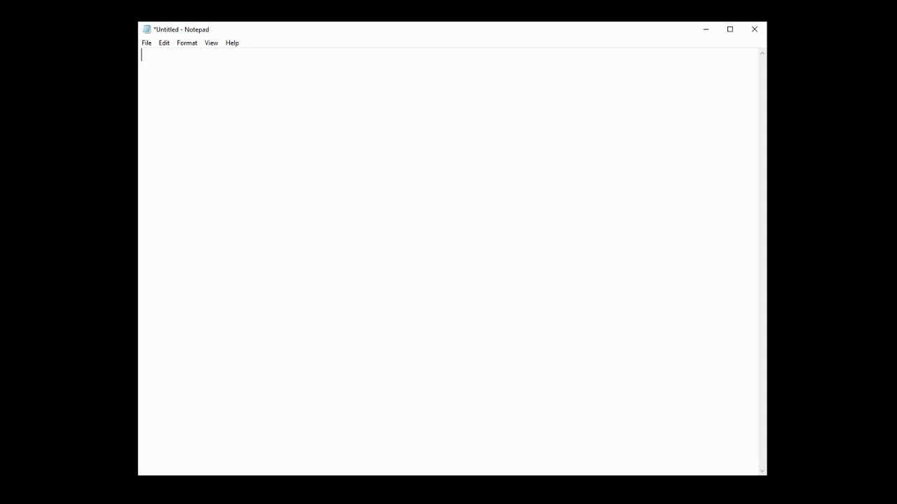
# - Type the input lines '! PBE0', '! opt' and '*xyzfile 0 1 Dihydrogen.xyz *'
pyautogui.write('!')
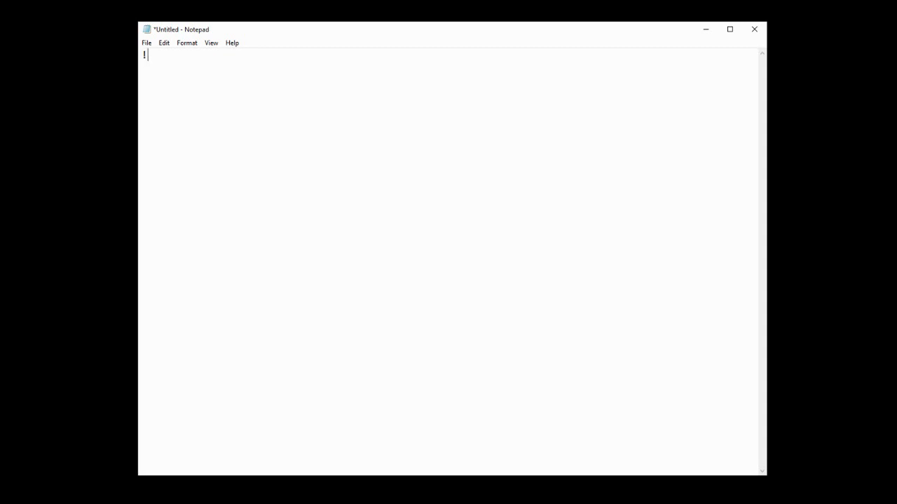
pyautogui.write('PBE0')
pyautogui.write('! op')
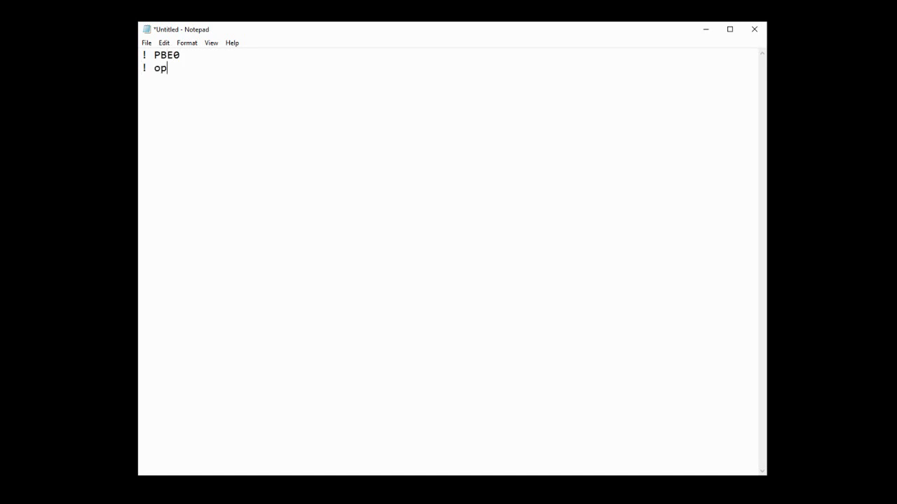
pyautogui.write('t')
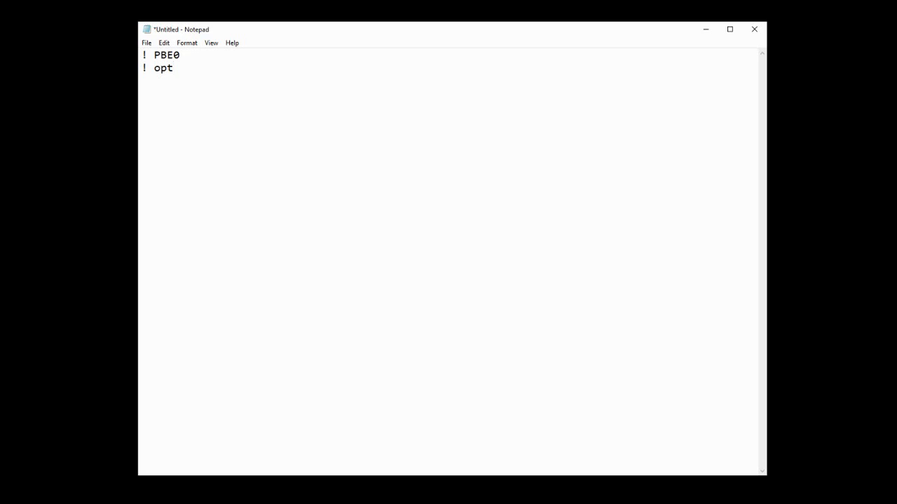
pyautogui.write('*')
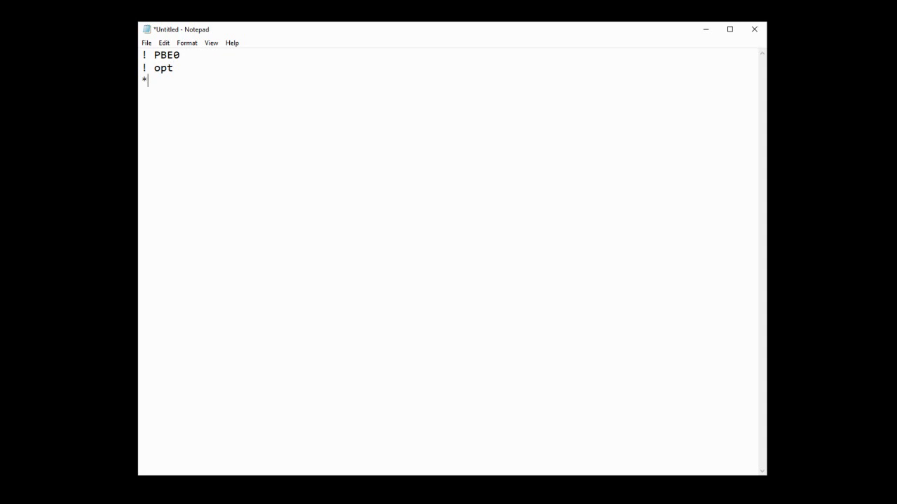
pyautogui.write('xyzfil')
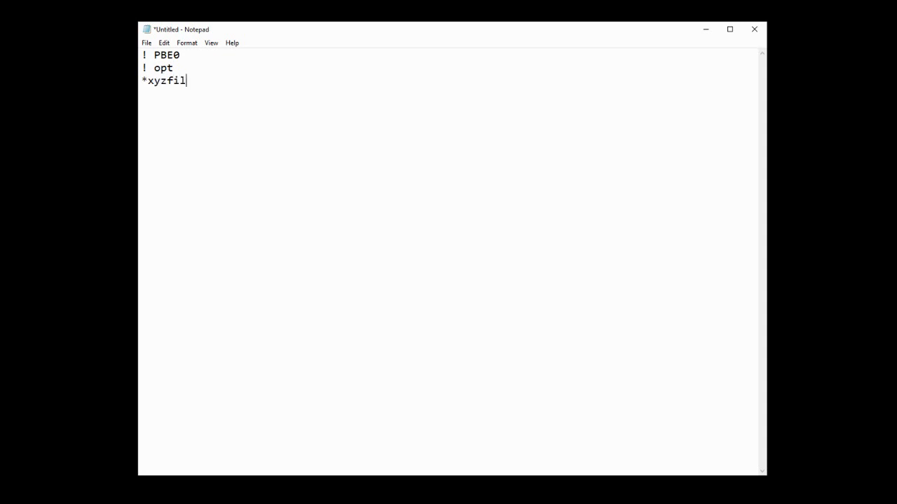
pyautogui.write('e 0 1')
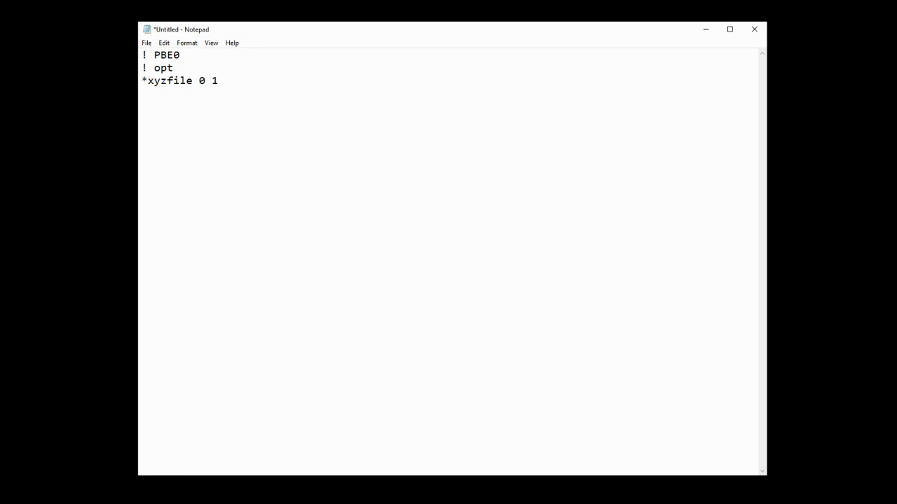
pyautogui.write('Dihydrogen./')
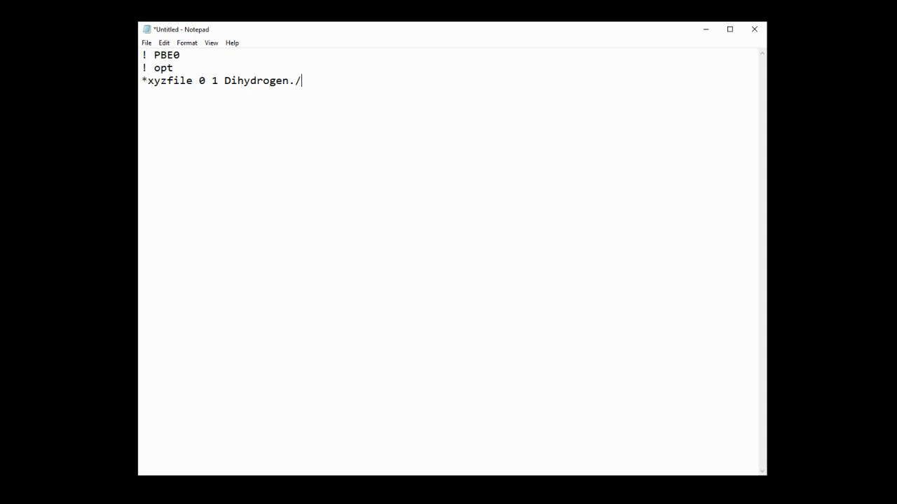
pyautogui.write('xyz')
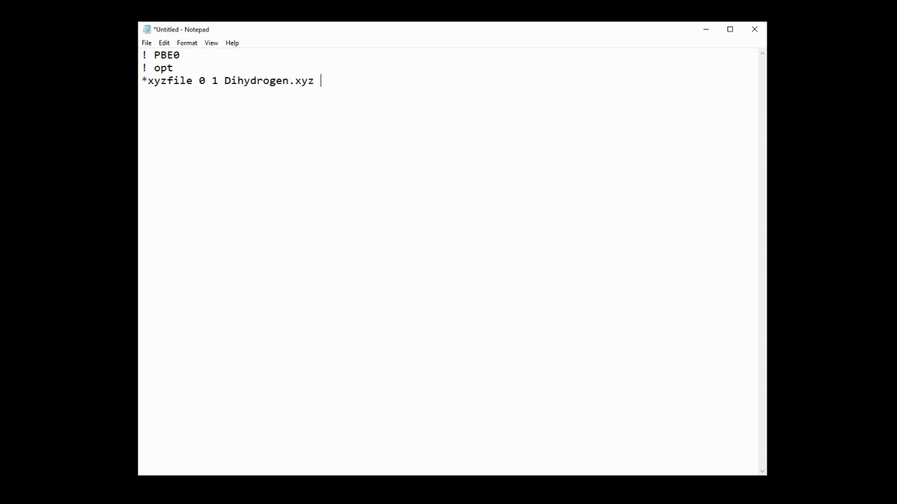
pyautogui.write('*')
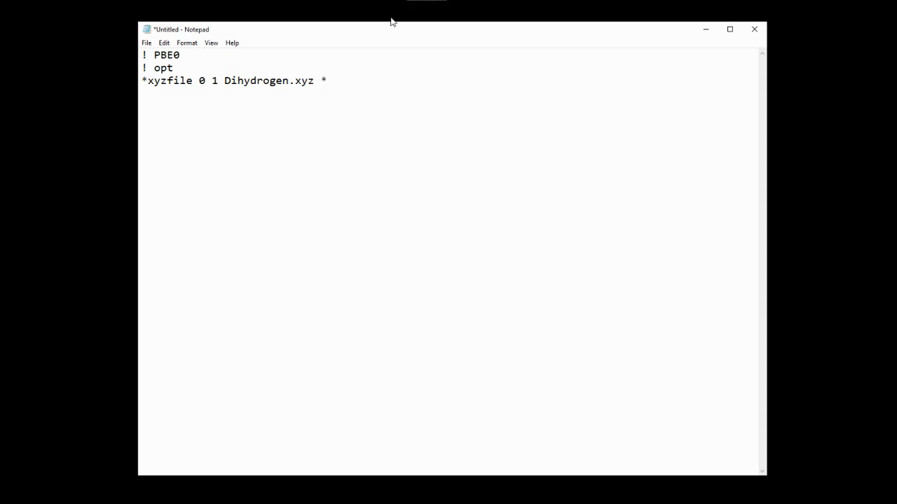
# - Save the Notepad input as dihydrogen.inp with Save as type set to All Files
pyautogui.click(147, 43)
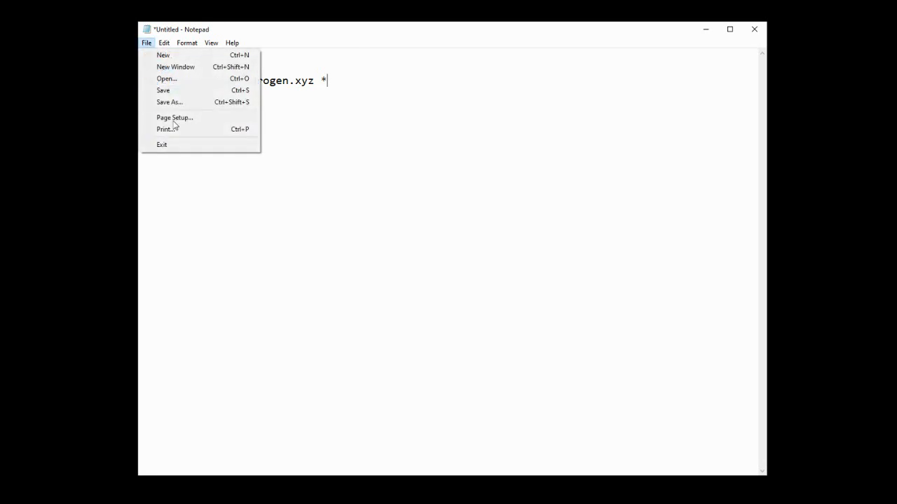
pyautogui.click(169, 102)
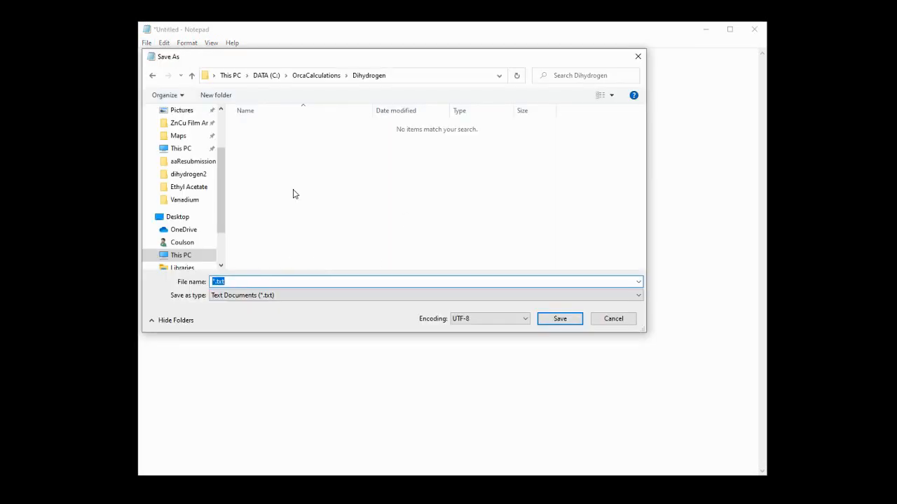
pyautogui.write('dihydrogen.inp')
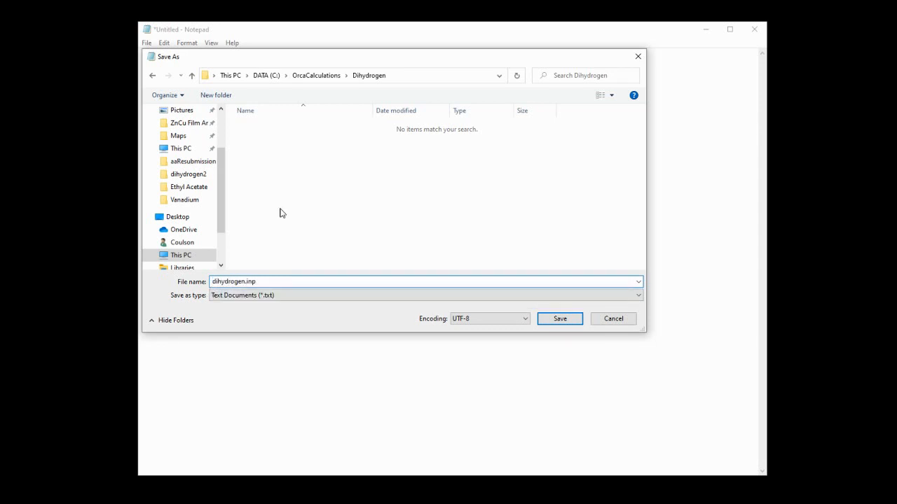
pyautogui.click(424, 295)
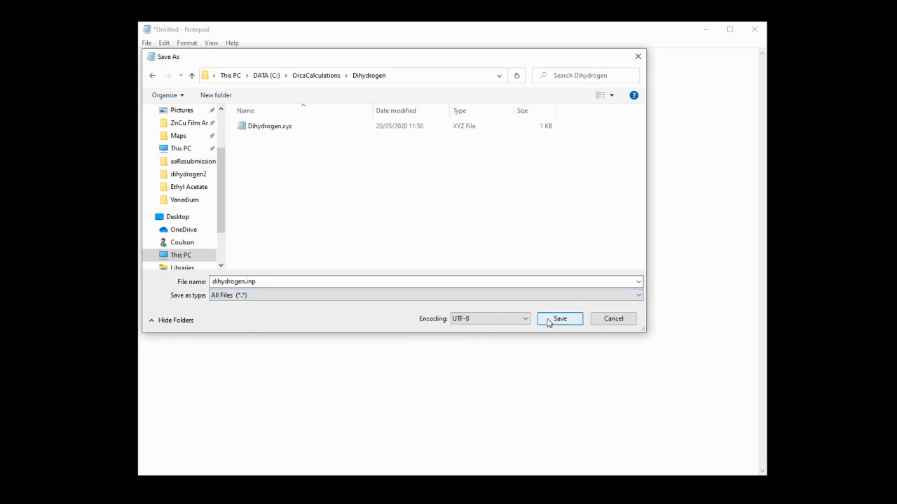
pyautogui.click(560, 319)
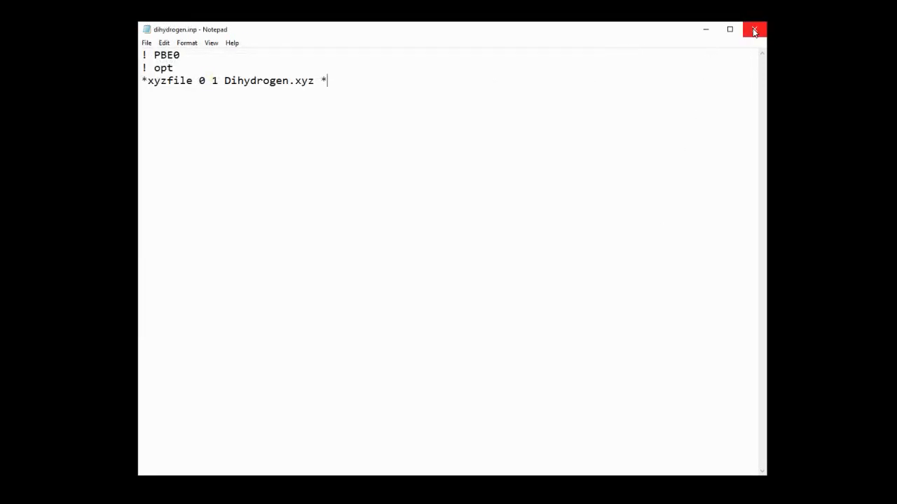
# - Close Notepad and select, then deselect, Dihydrogen.xyz in the folder
pyautogui.click(754, 30)
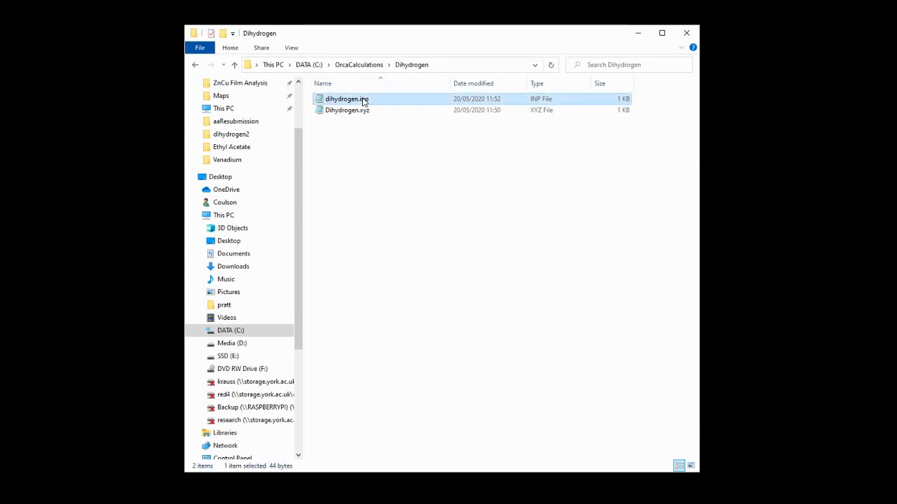
pyautogui.click(347, 110)
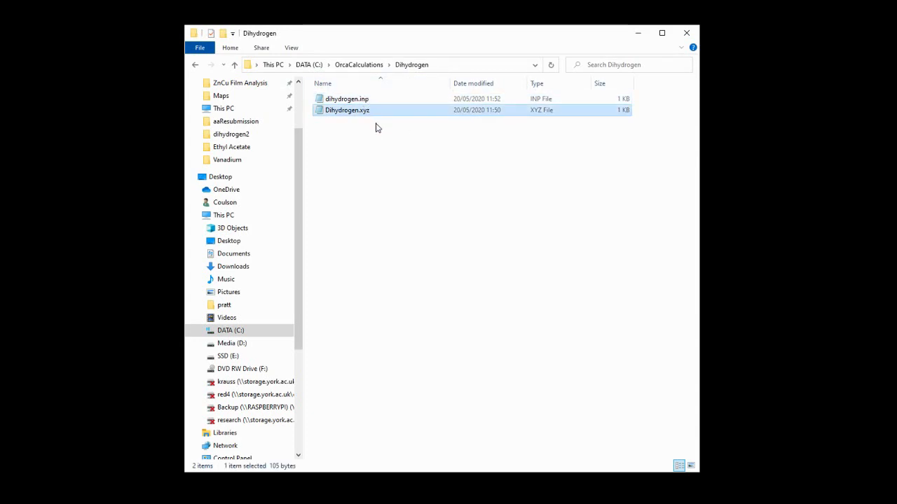
pyautogui.click(493, 201)
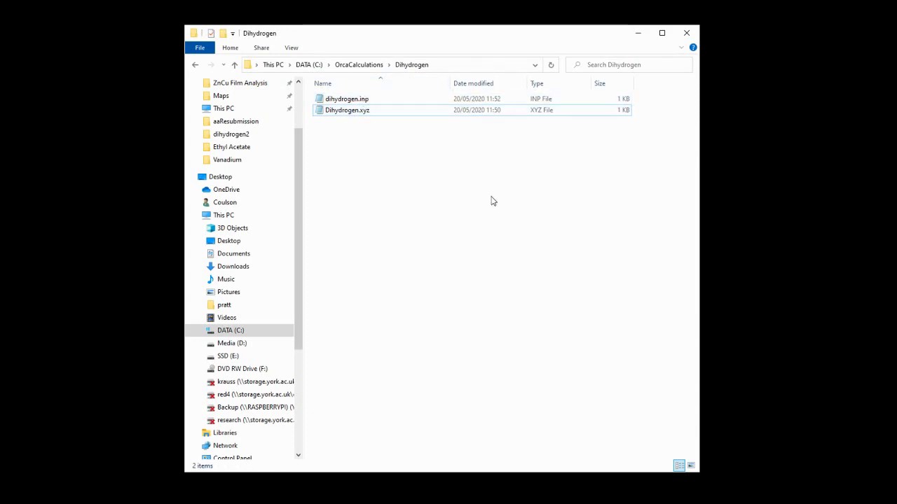
# - From a folder Command Prompt, run 'orca dihydrogen.inp>dihydrogen.out'
pyautogui.click(385, 65)
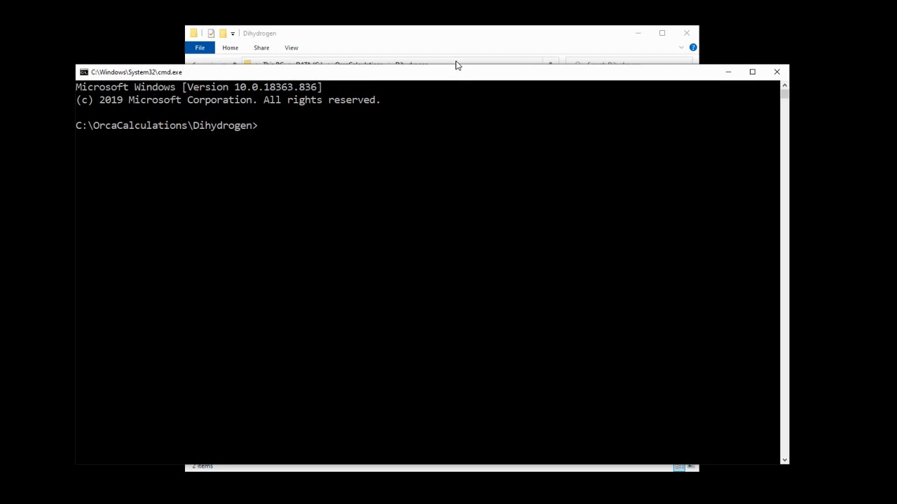
pyautogui.write('o')
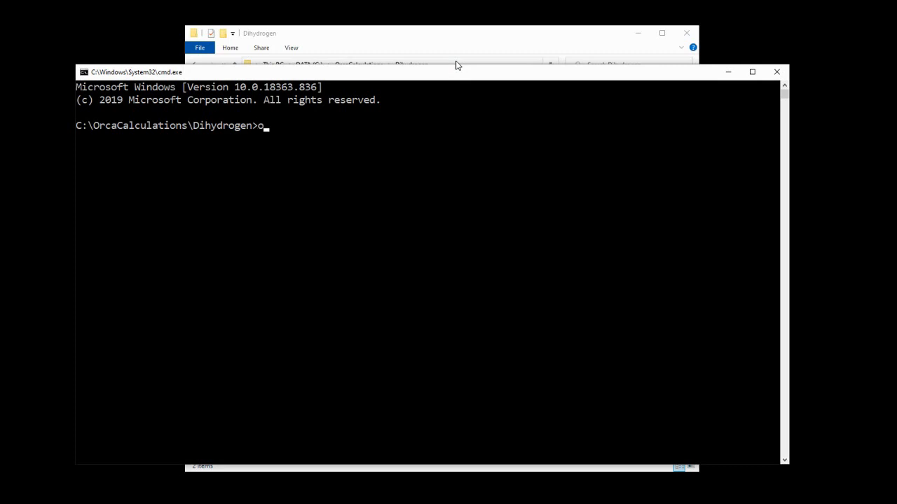
pyautogui.write('rca dihydrogen.inp')
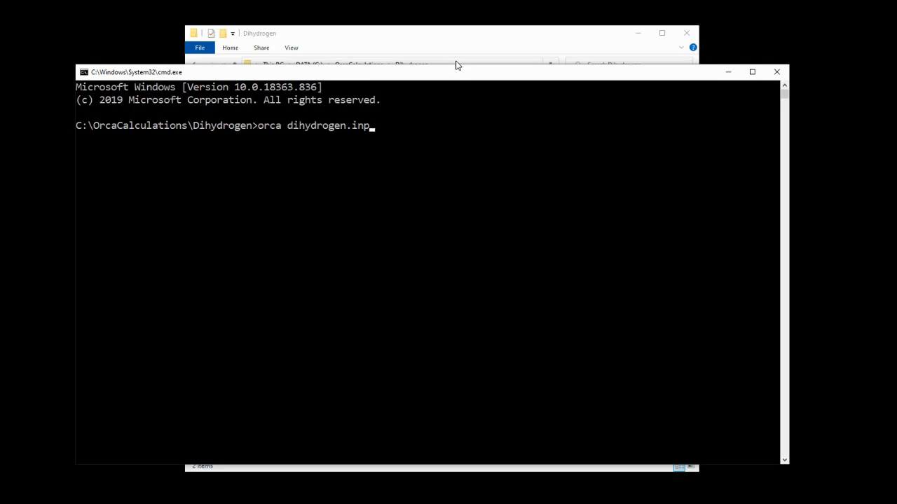
pyautogui.write('>')
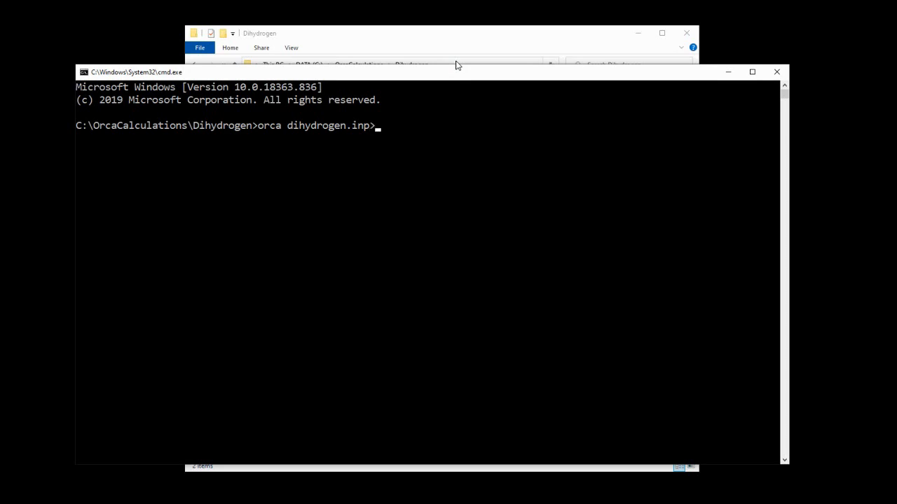
pyautogui.write('dihydrogen')
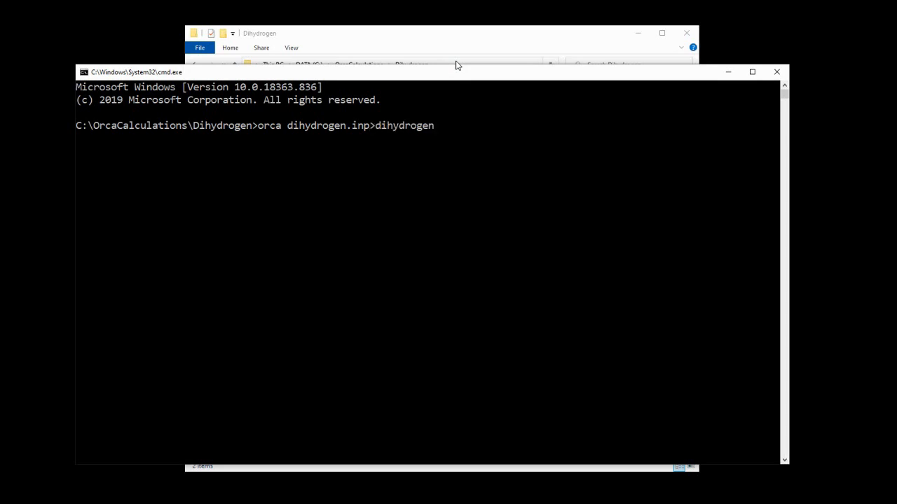
pyautogui.write('.out')
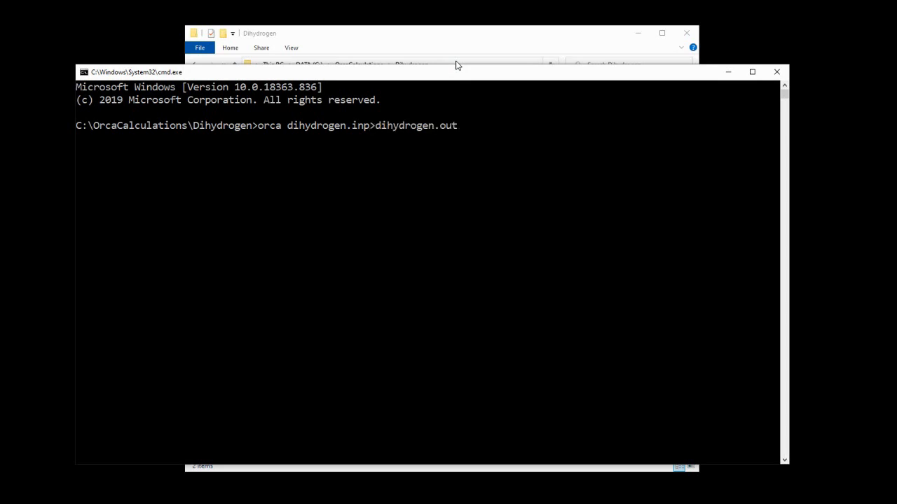
pyautogui.press('Return')
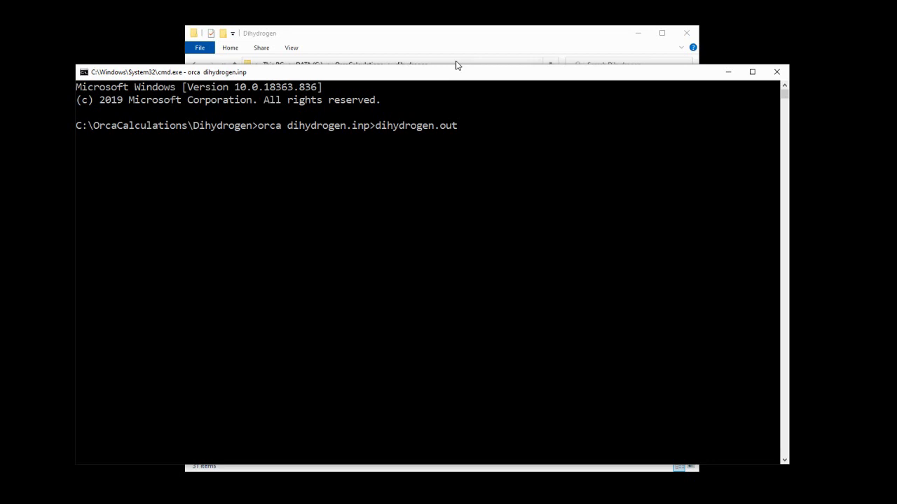
pyautogui.click(455, 33)
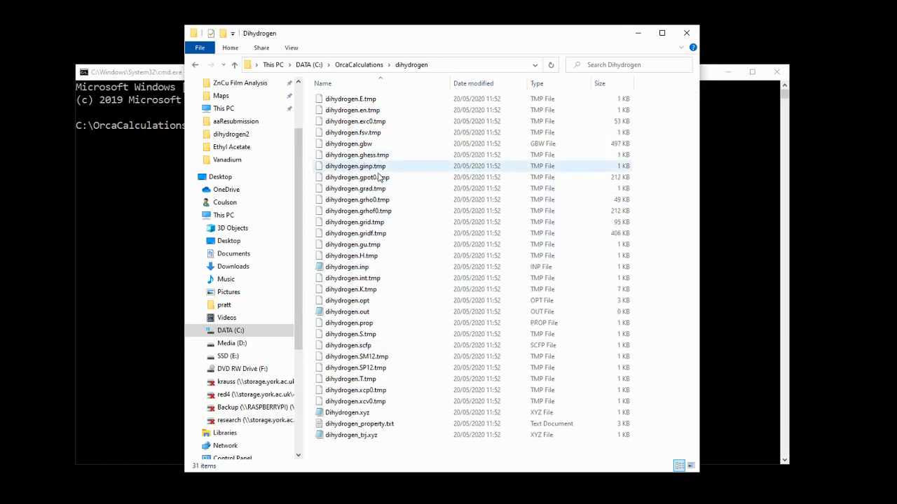
# - Locate dihydrogen.out in the folder listing and open it in Notepad
pyautogui.click(349, 323)
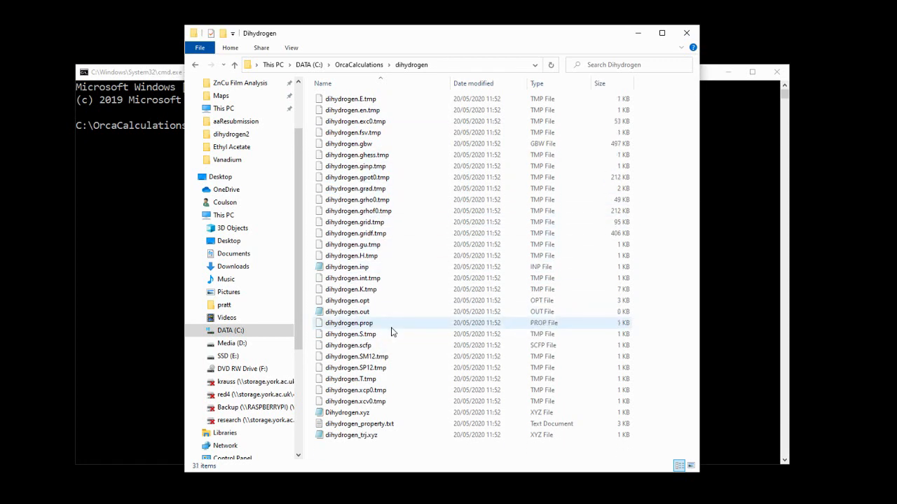
pyautogui.scroll(3)
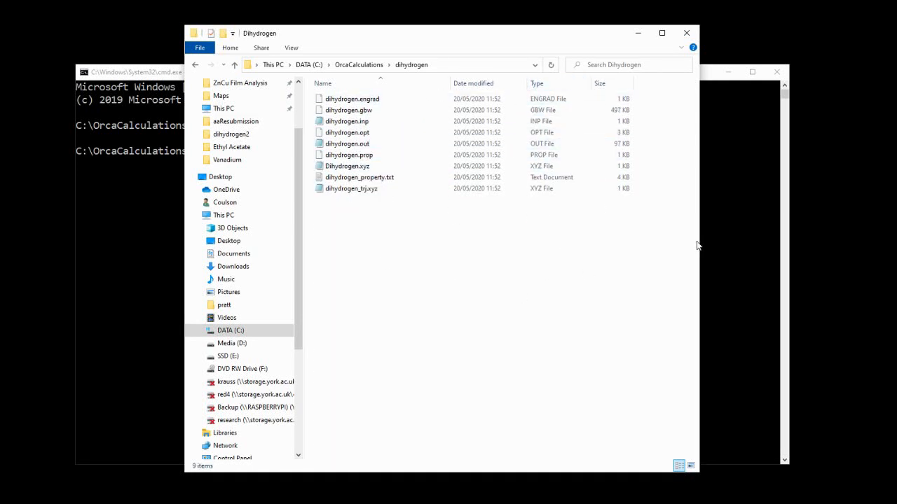
pyautogui.click(347, 143)
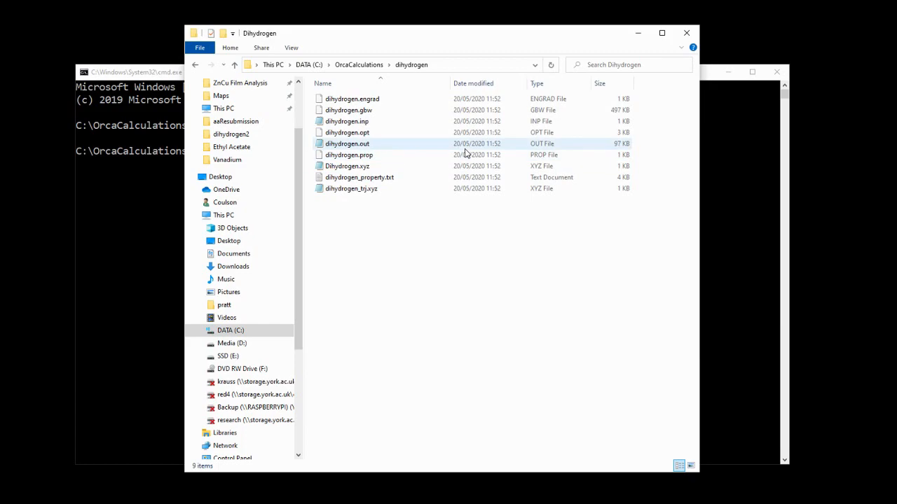
pyautogui.moveTo(404, 149)
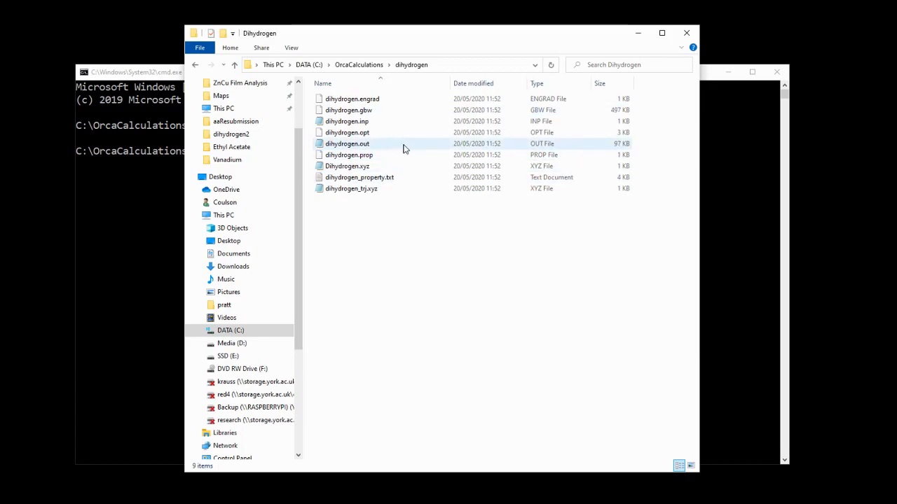
pyautogui.doubleClick(348, 144)
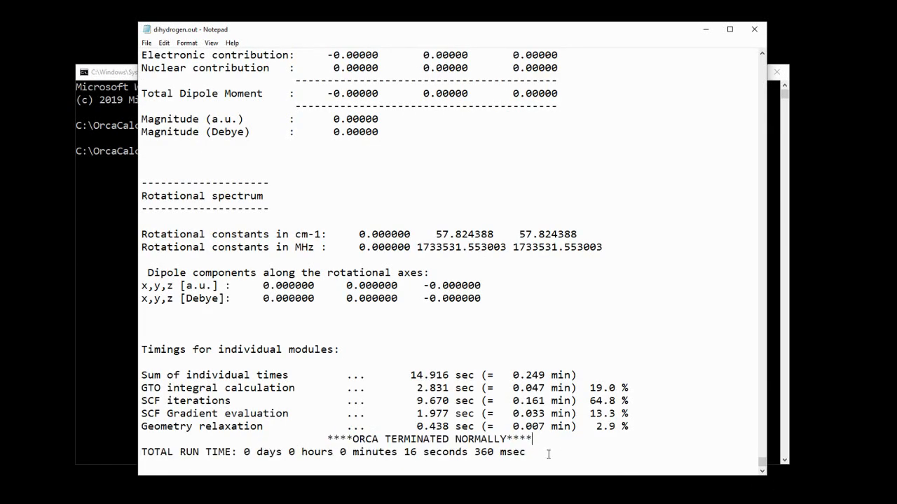
pyautogui.moveTo(536, 341)
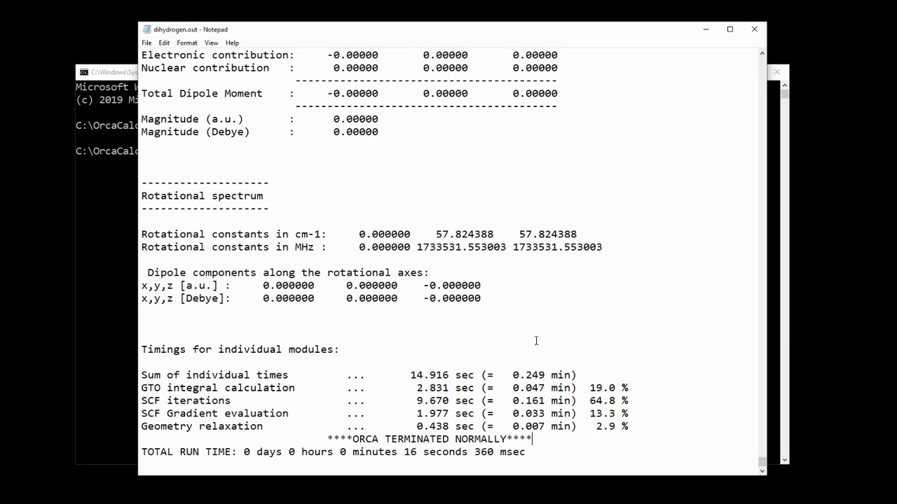
# - Scroll to ORBITAL ENERGIES and select orbital rows 0 (-11.7945 eV) and 1 (2.3458 eV)
pyautogui.scroll(3)
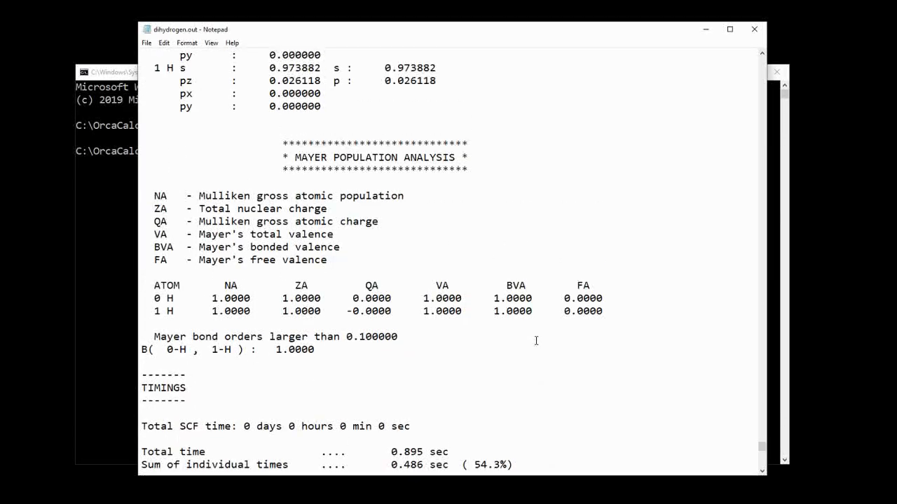
pyautogui.scroll(3)
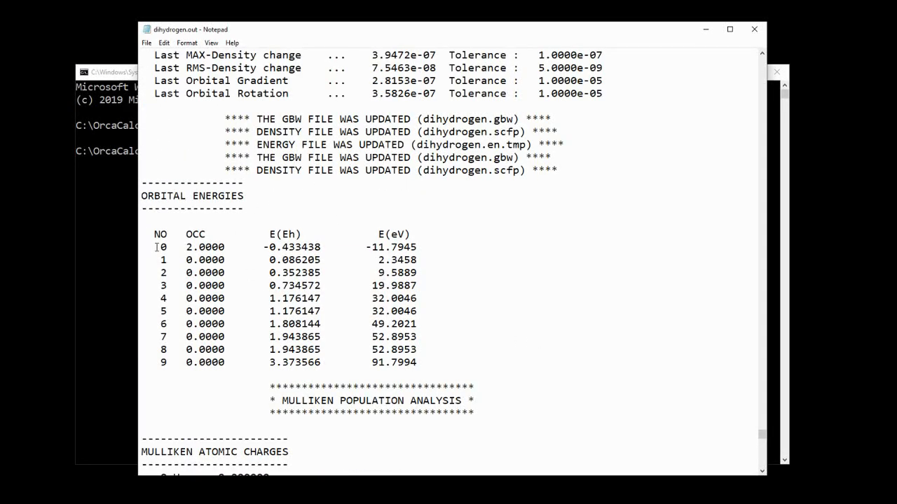
pyautogui.moveTo(155, 247); pyautogui.dragTo(413, 362)
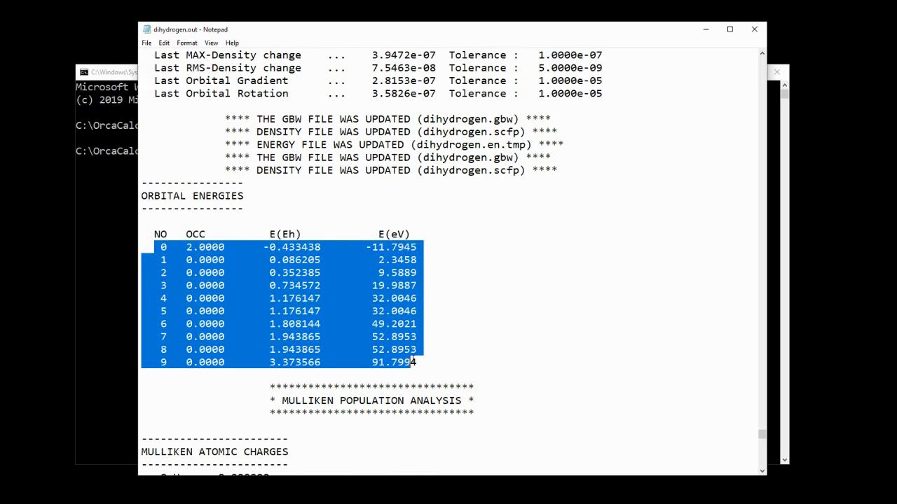
pyautogui.click(203, 247)
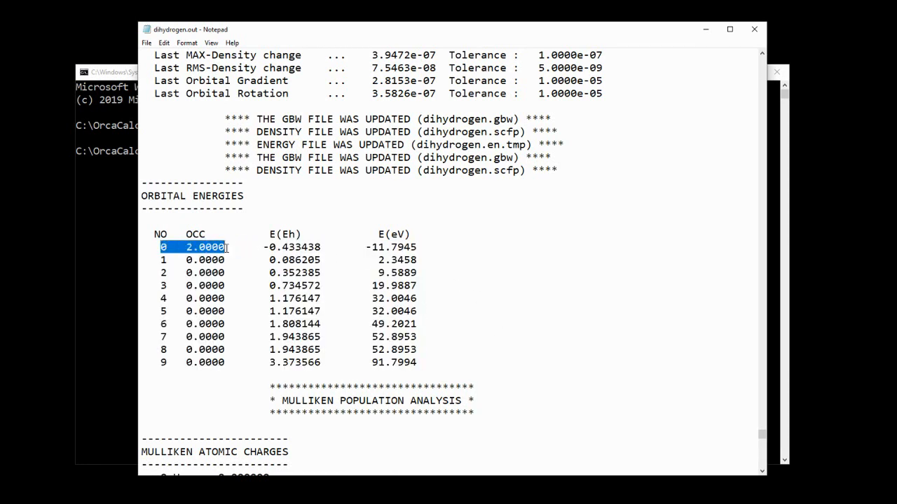
pyautogui.click(253, 247)
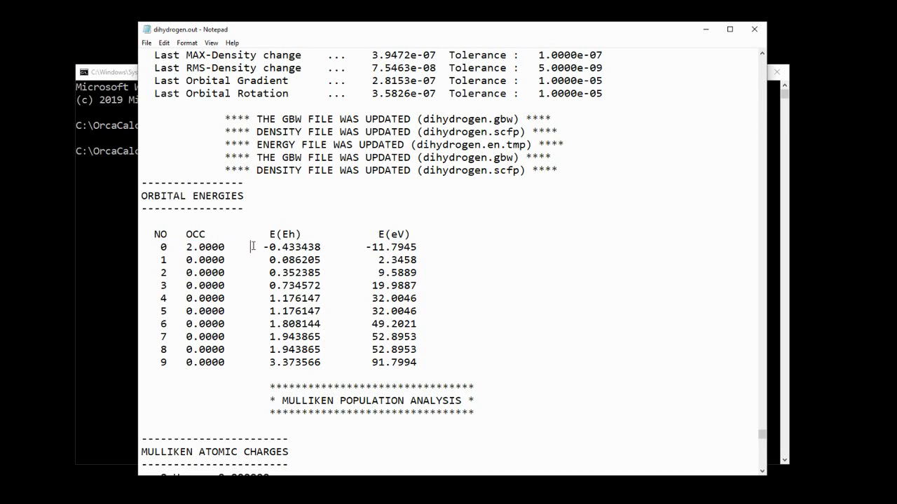
pyautogui.moveTo(384, 199)
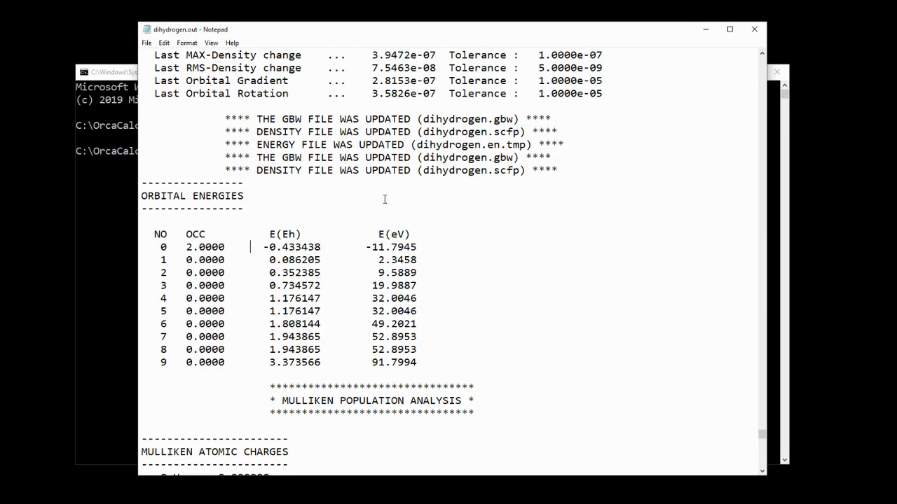
pyautogui.moveTo(363, 261)
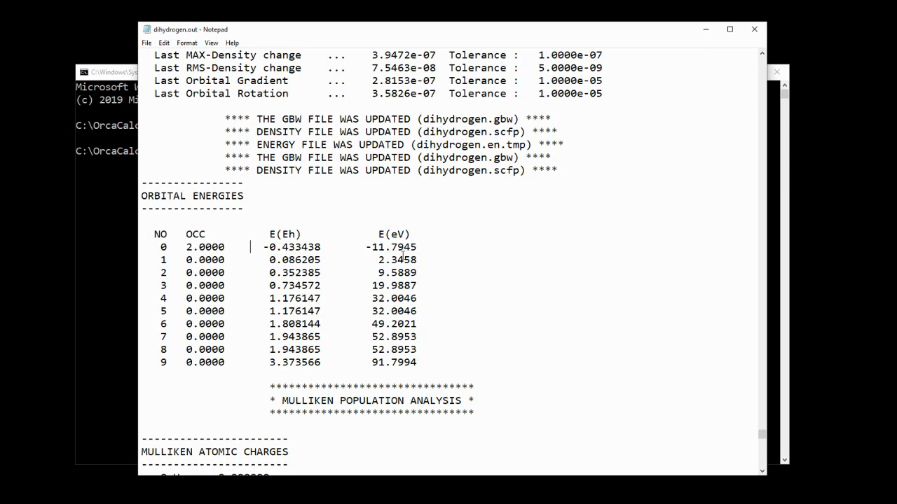
pyautogui.moveTo(159, 244)
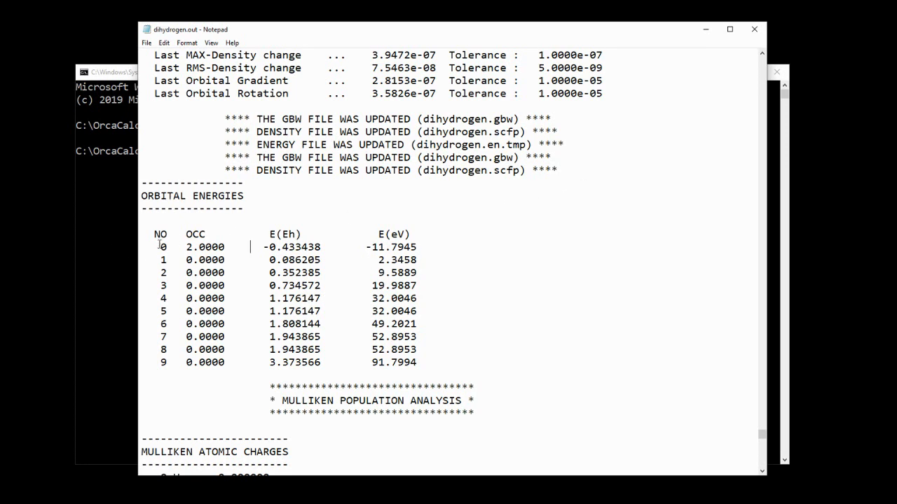
pyautogui.moveTo(158, 247); pyautogui.dragTo(424, 260)
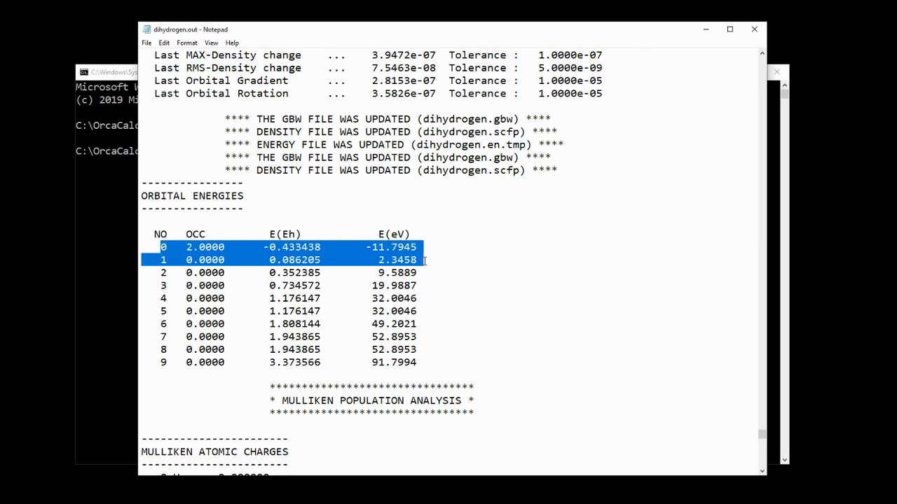
pyautogui.moveTo(91, 263)
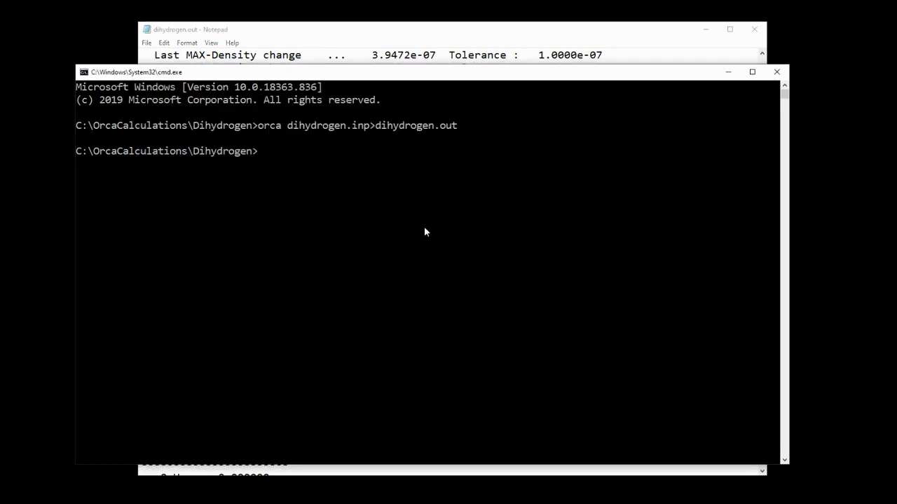
# - Enter 'orca_plot dihydrogen.gbw -i' to start interactive plotting
pyautogui.write('orca')
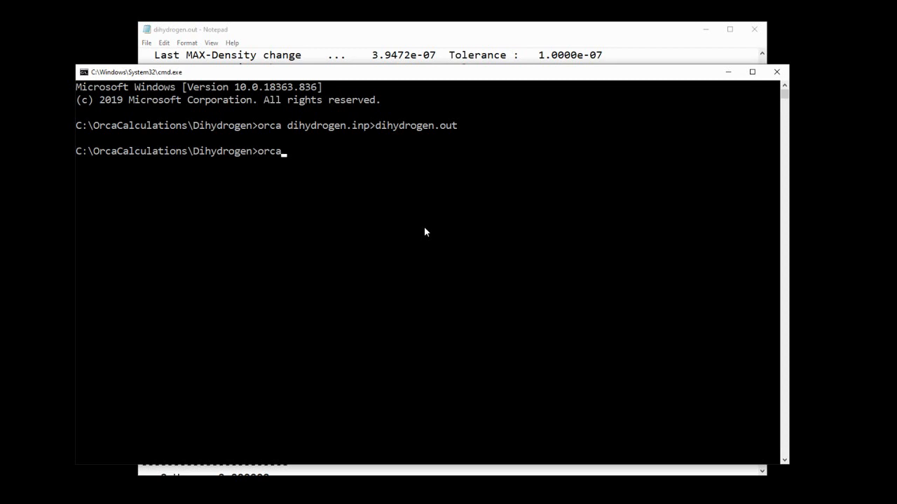
pyautogui.write('_plot')
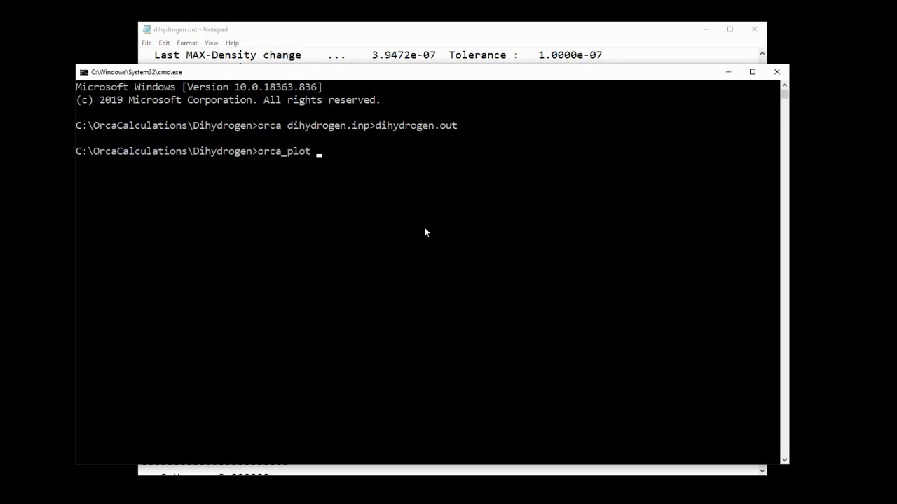
pyautogui.write('dihydrogen.')
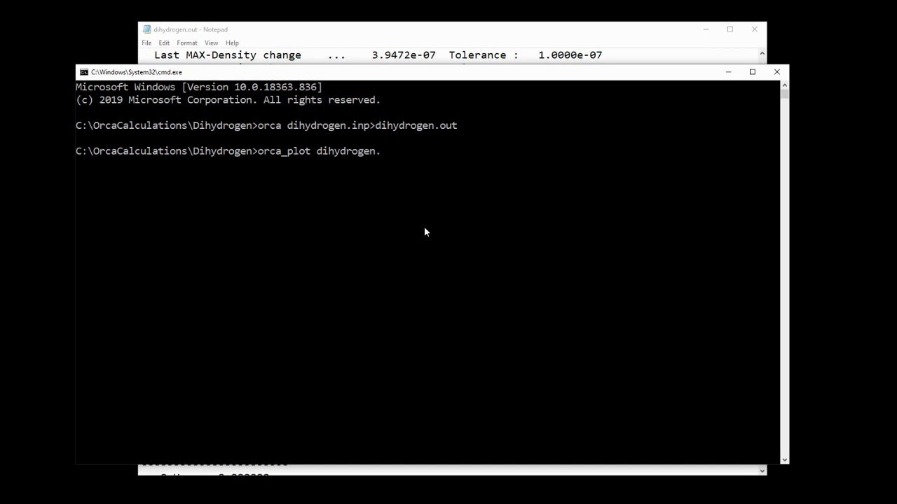
pyautogui.write('gbw')
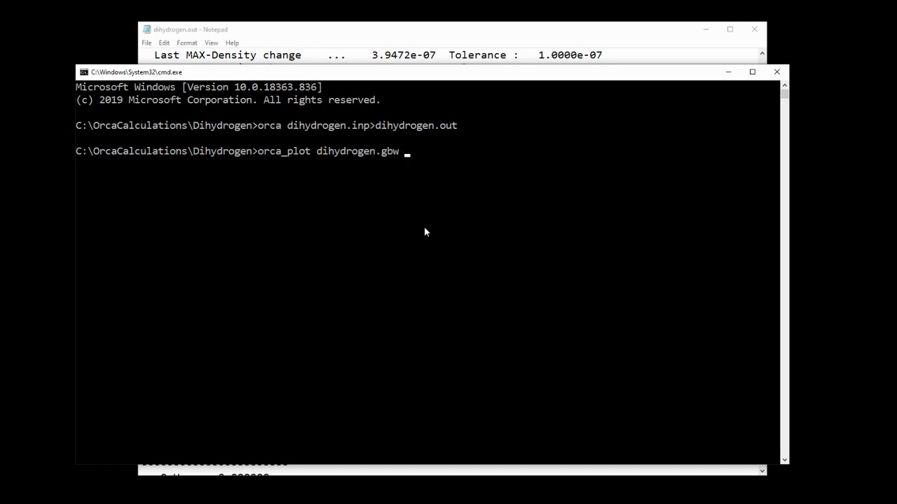
pyautogui.write('-i')
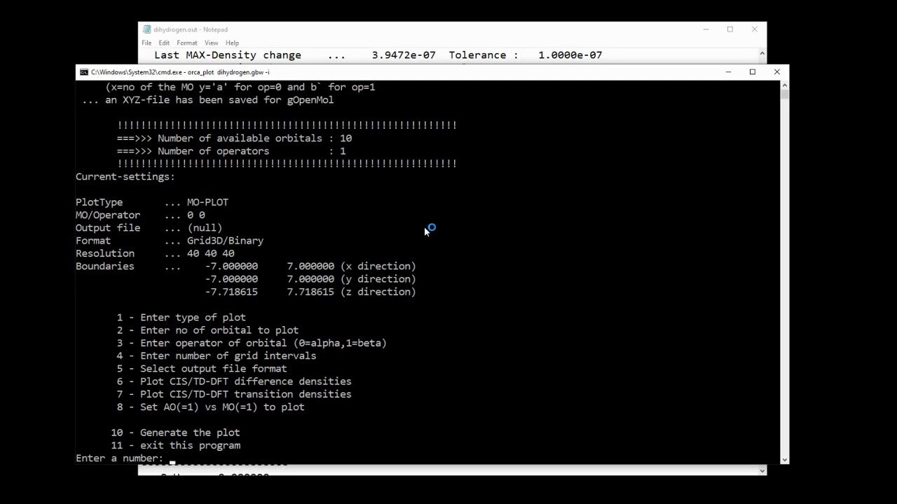
pyautogui.moveTo(425, 231)
pyautogui.write('2')
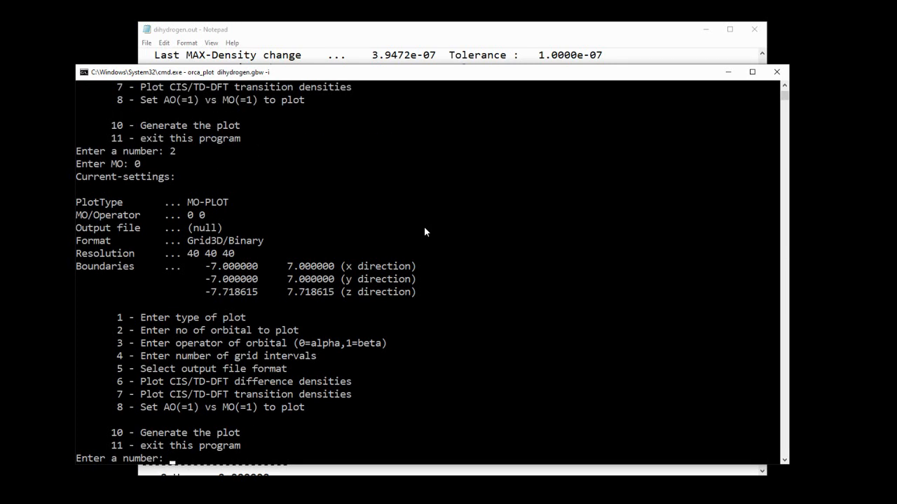
# - In orca_plot, set format 7 (Gaussian cube) and plot MOs 0 and 1 to cube files
pyautogui.write('5')
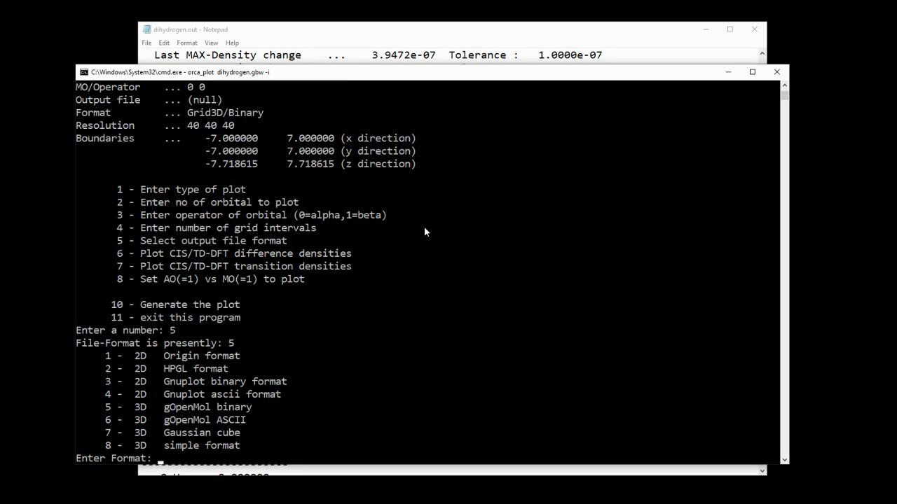
pyautogui.write('7')
pyautogui.write('10')
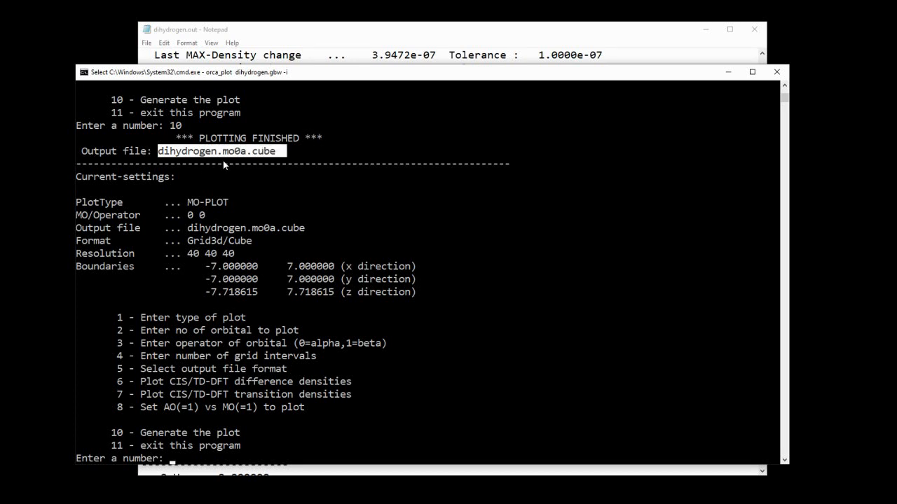
pyautogui.moveTo(285, 206)
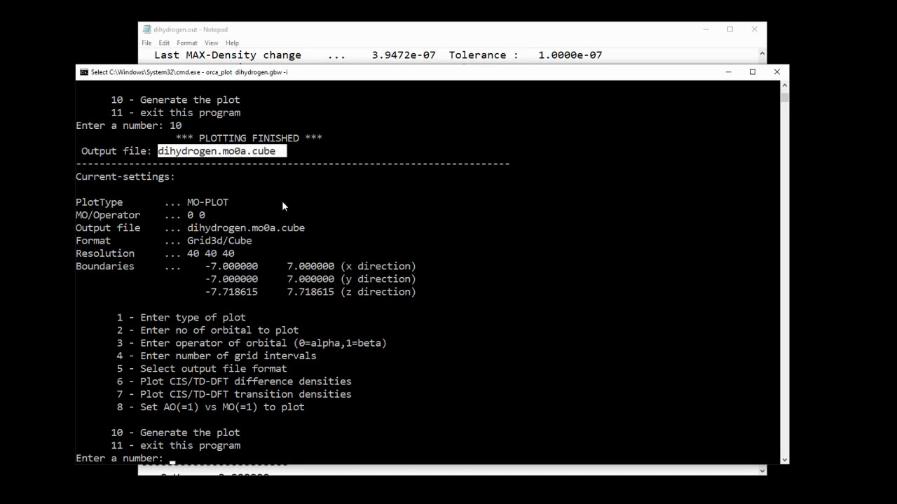
pyautogui.write('2')
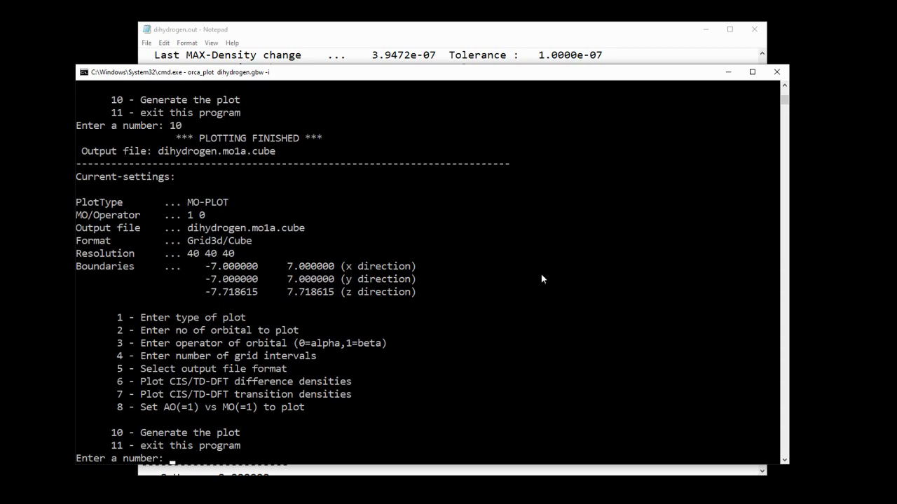
pyautogui.moveTo(552, 172)
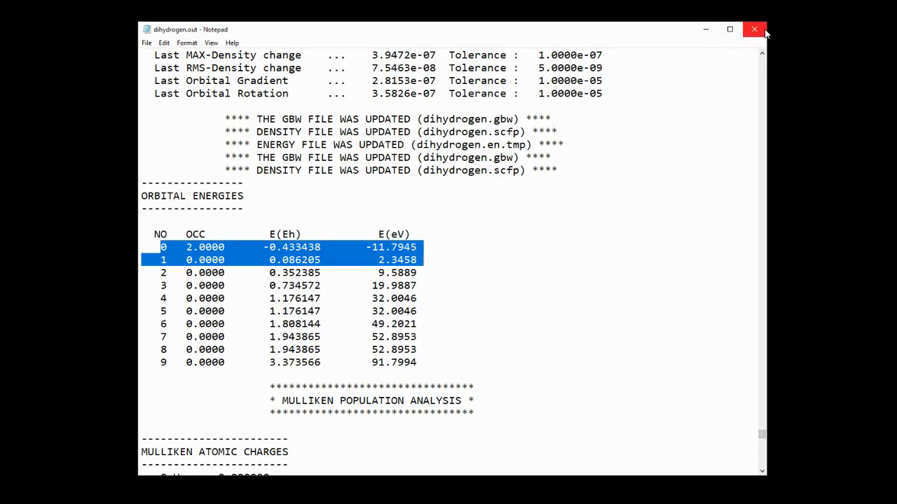
# - Close dihydrogen.out in Notepad, load Dihydrogen.xyz into Jmol and rotate the H2 molecule
pyautogui.click(754, 29)
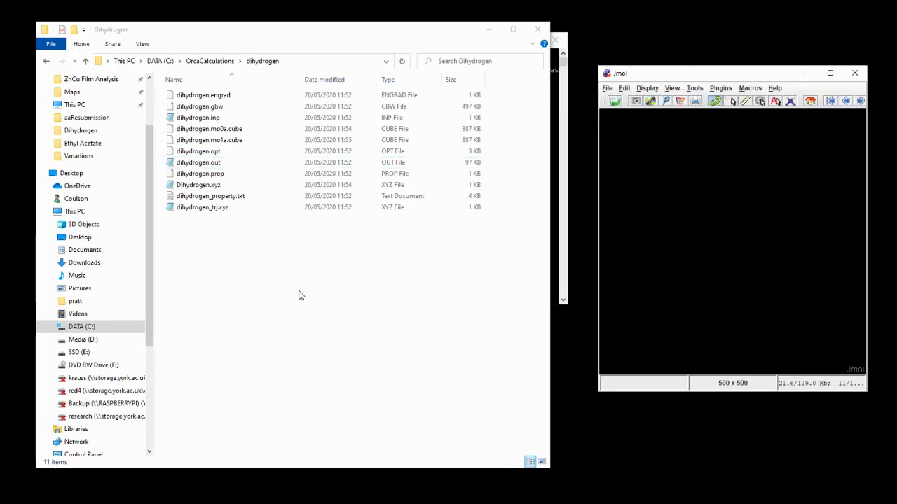
pyautogui.click(198, 184)
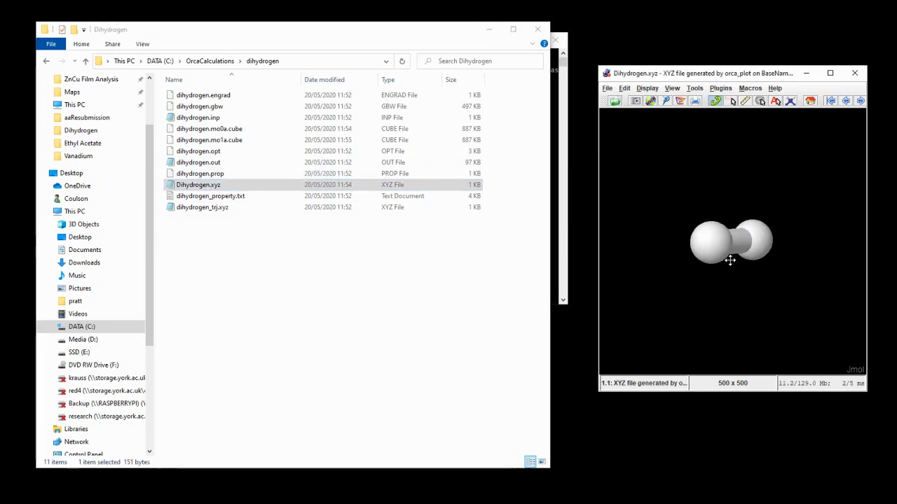
pyautogui.moveTo(730, 261); pyautogui.dragTo(744, 363)
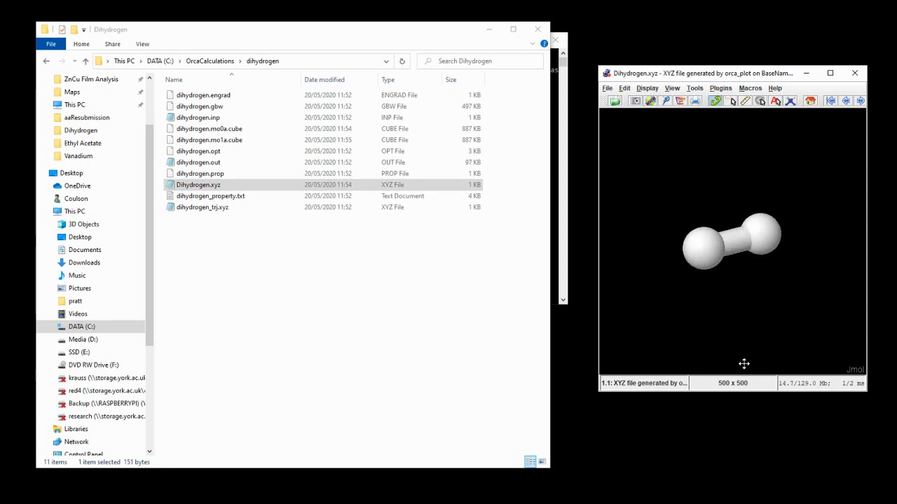
pyautogui.moveTo(729, 242); pyautogui.dragTo(715, 241)
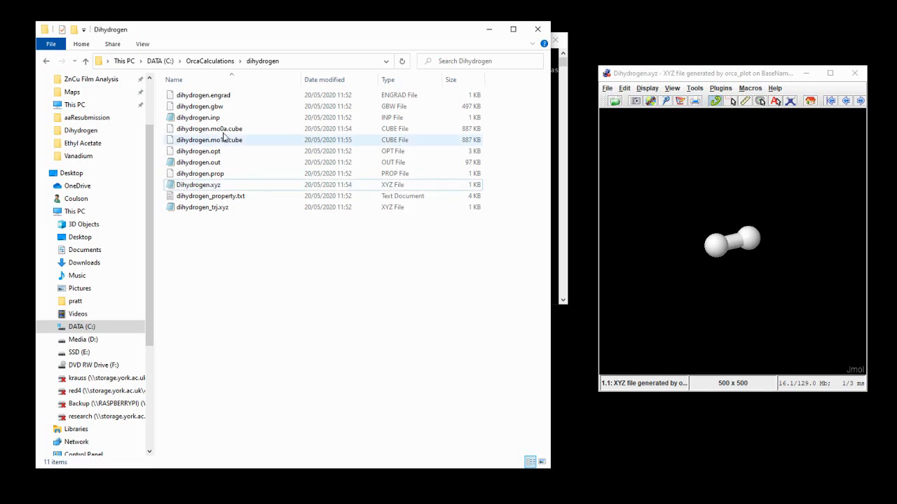
# - Show dihydrogen.mo0a.cube sliced with Ghost On mesh, then load dihydrogen.mo1a.cube
pyautogui.click(209, 128)
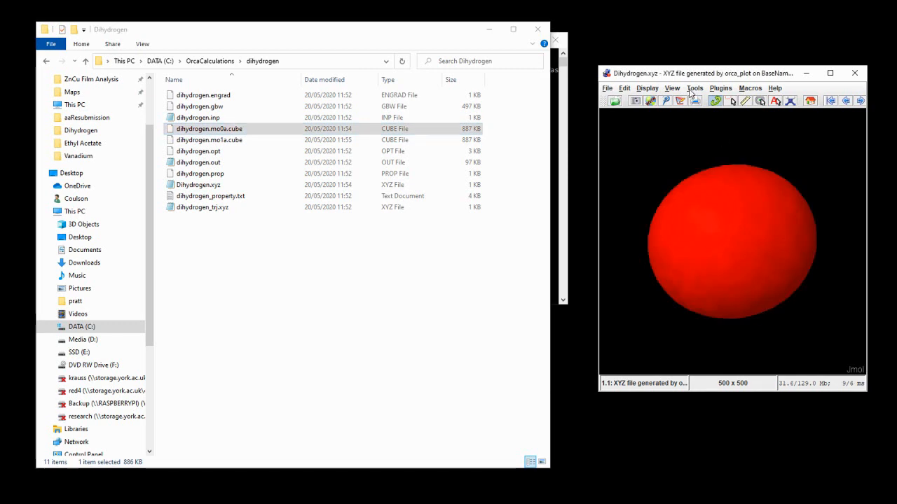
pyautogui.click(694, 88)
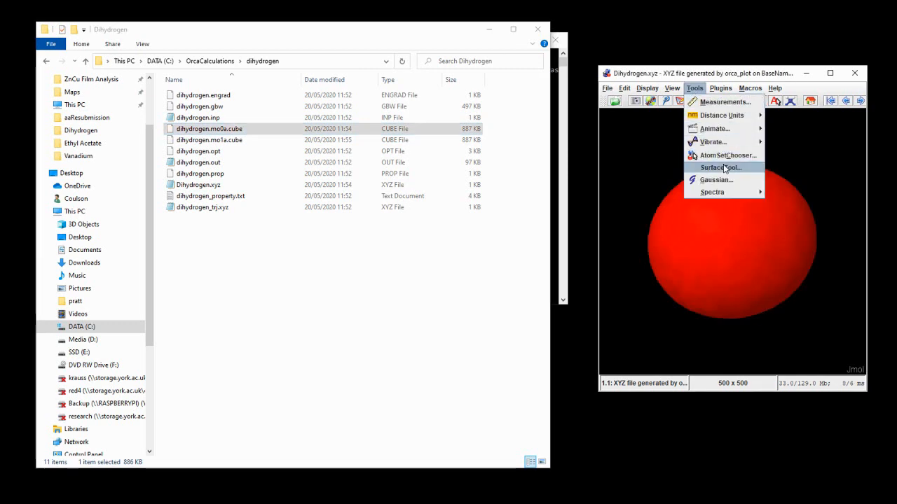
pyautogui.click(719, 167)
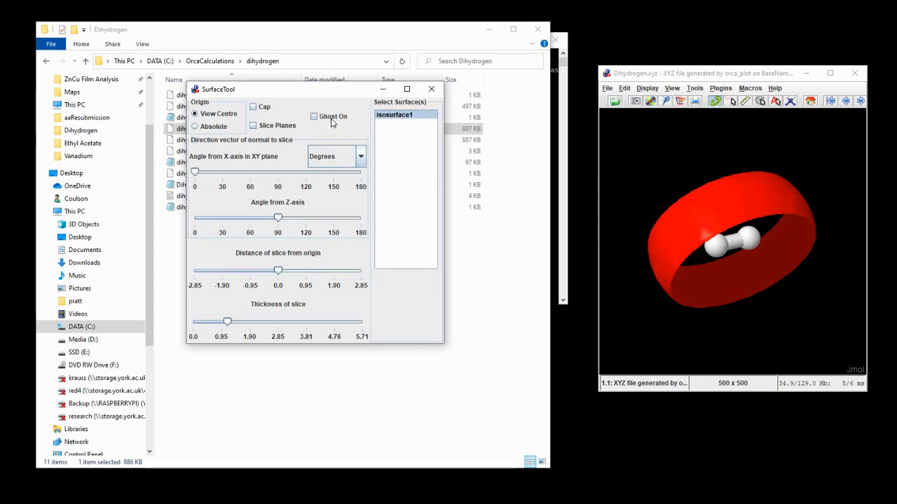
pyautogui.click(313, 116)
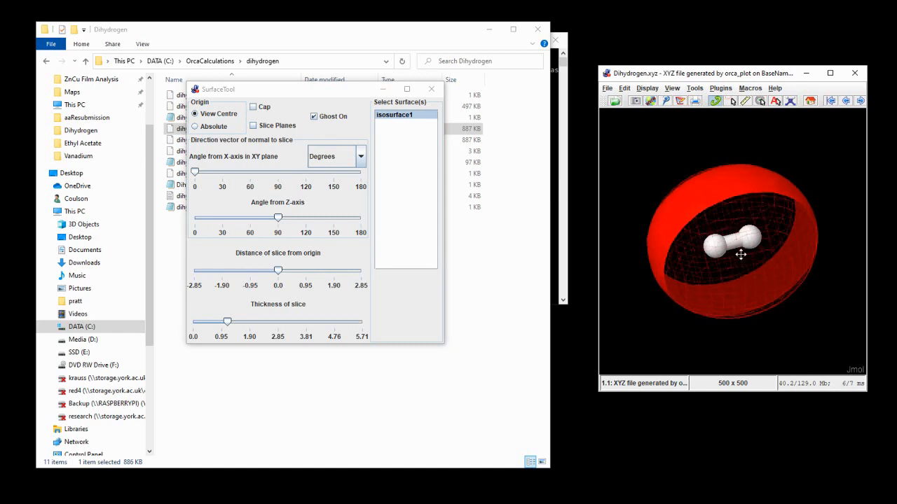
pyautogui.moveTo(741, 255); pyautogui.dragTo(673, 209)
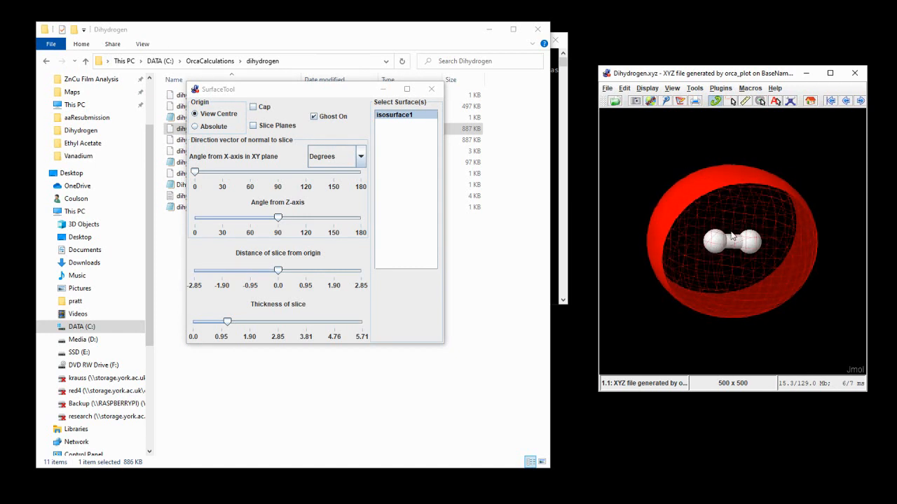
pyautogui.click(430, 89)
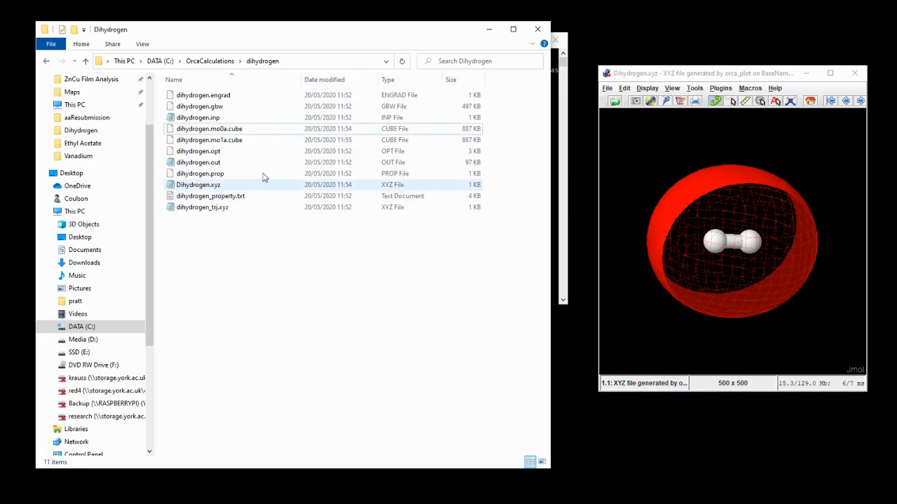
pyautogui.click(209, 140)
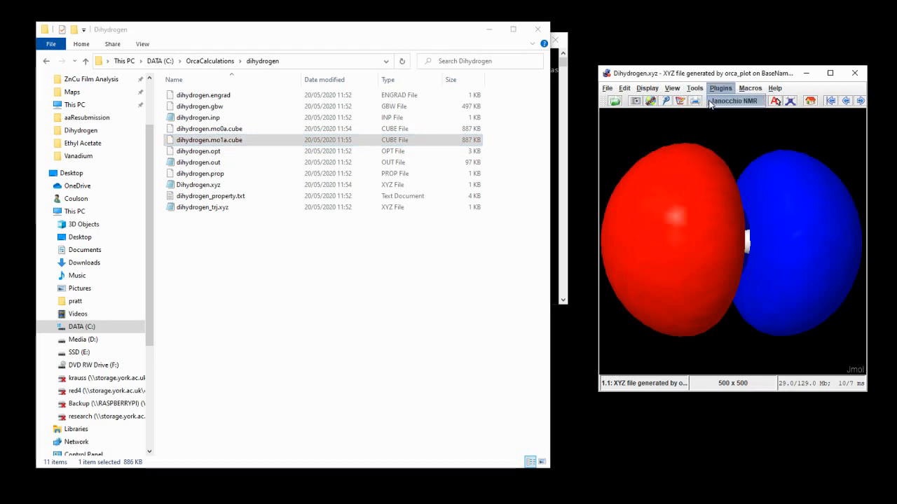
# - Reopen the Surface Tool and rotate orbital 1's sliced red and blue lobes around H2
pyautogui.click(720, 88)
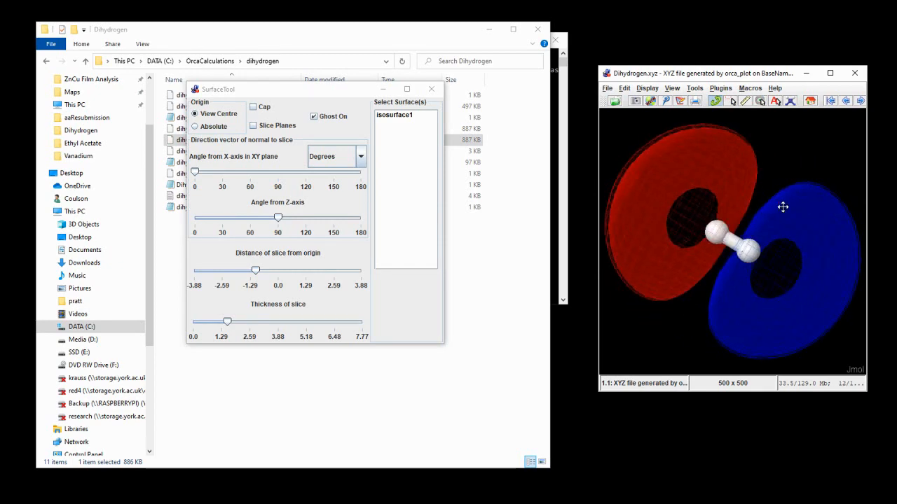
pyautogui.moveTo(783, 206); pyautogui.dragTo(708, 228)
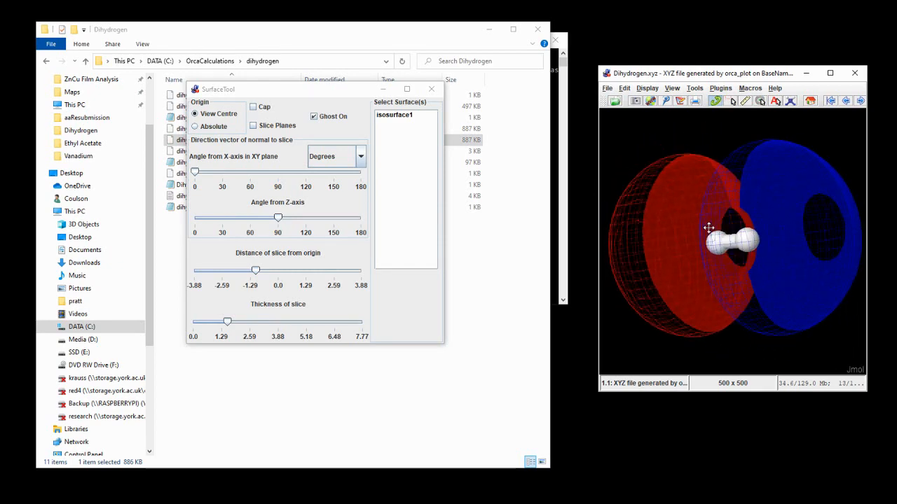